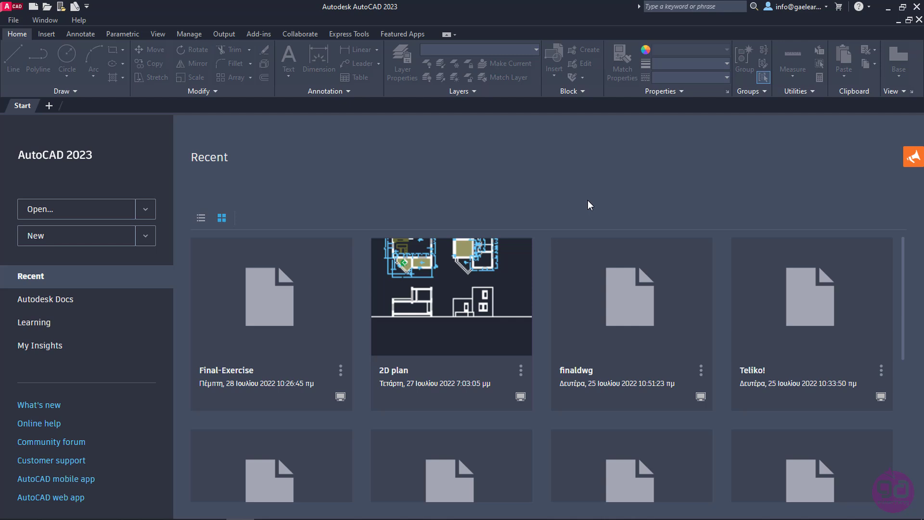
mouse_move(433, 198)
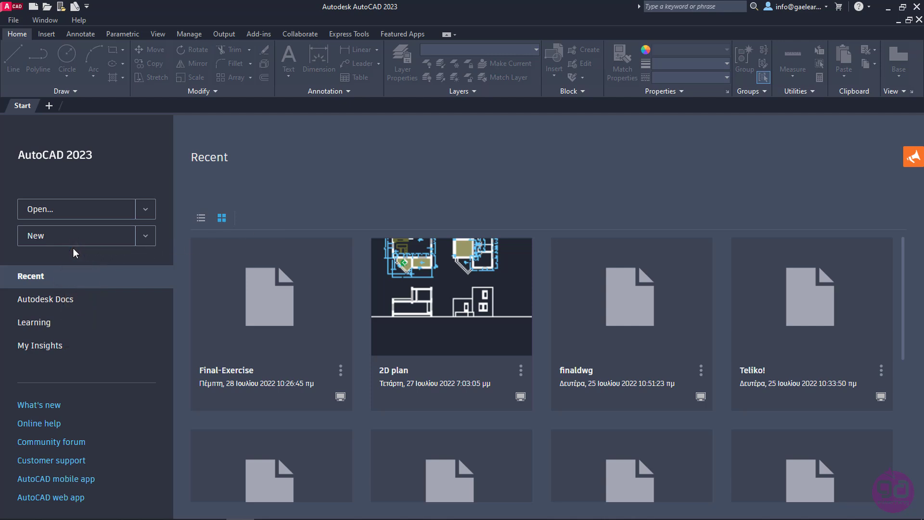
mouse_move(46, 241)
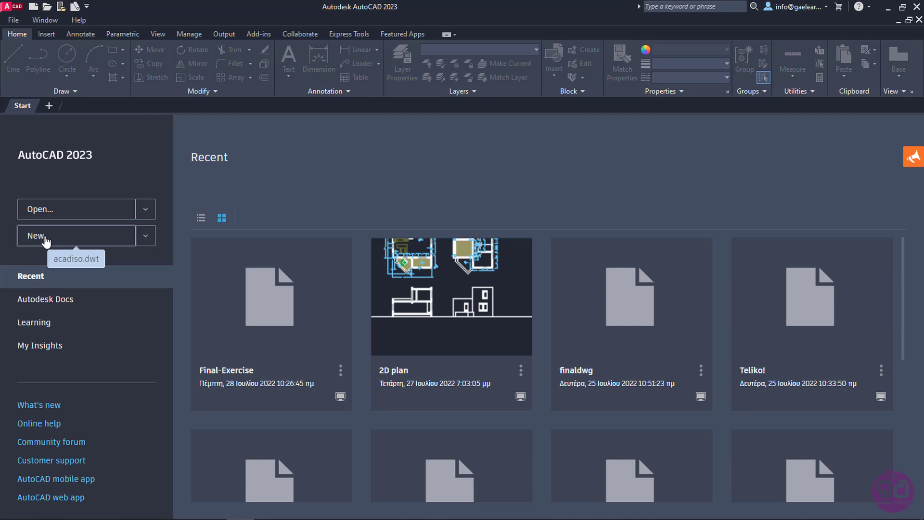
mouse_move(106, 243)
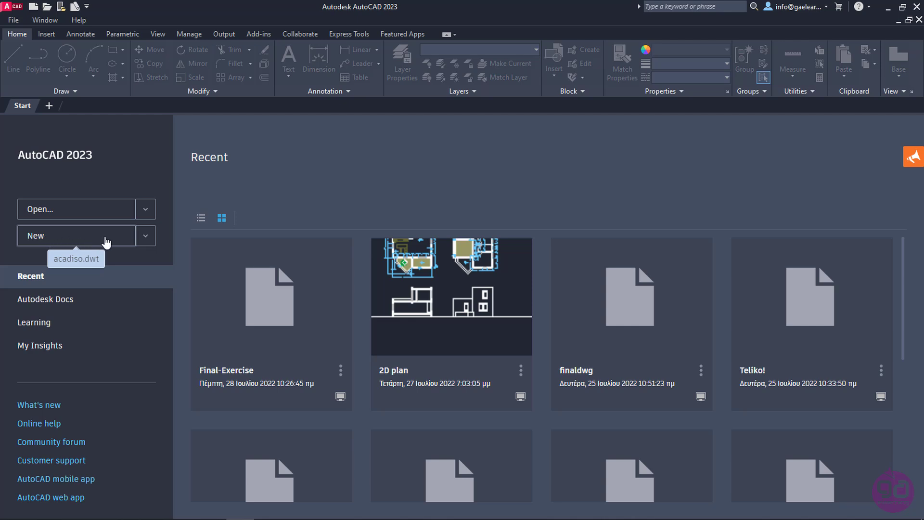
Show the template choices for a new drawing from the Start tab's New dropdown.
click(145, 235)
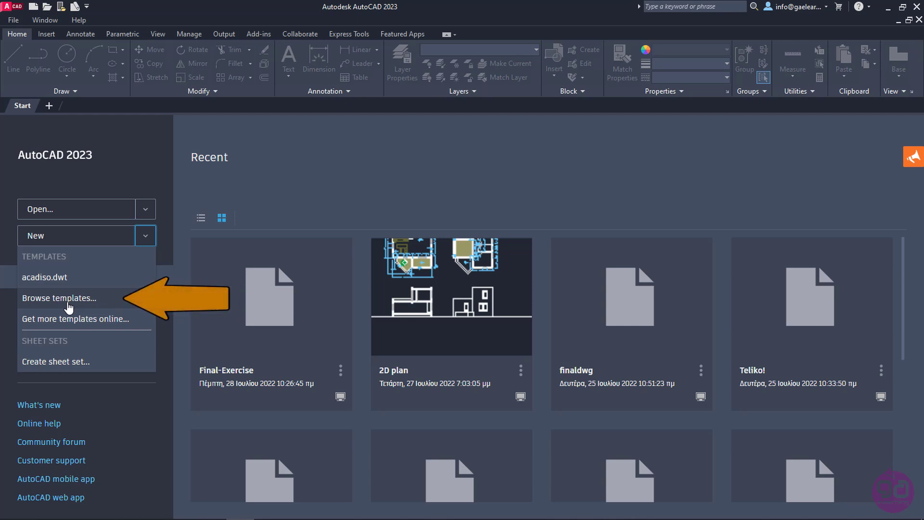
Browse the templates and create Drawing1 from the acadiso template.
click(58, 297)
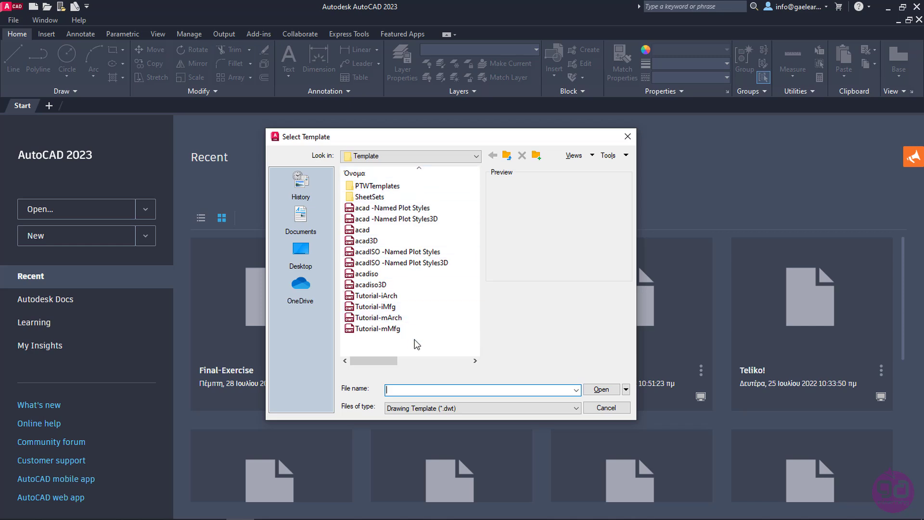
mouse_move(459, 357)
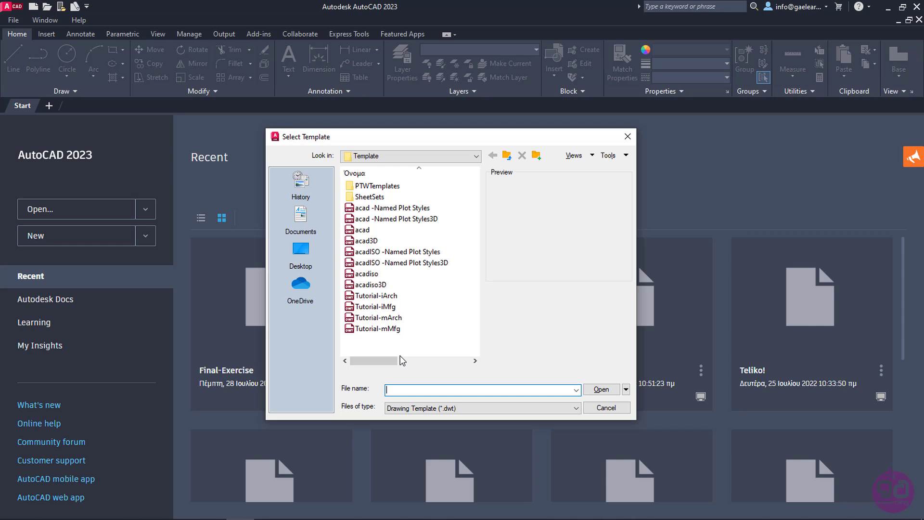
mouse_move(386, 274)
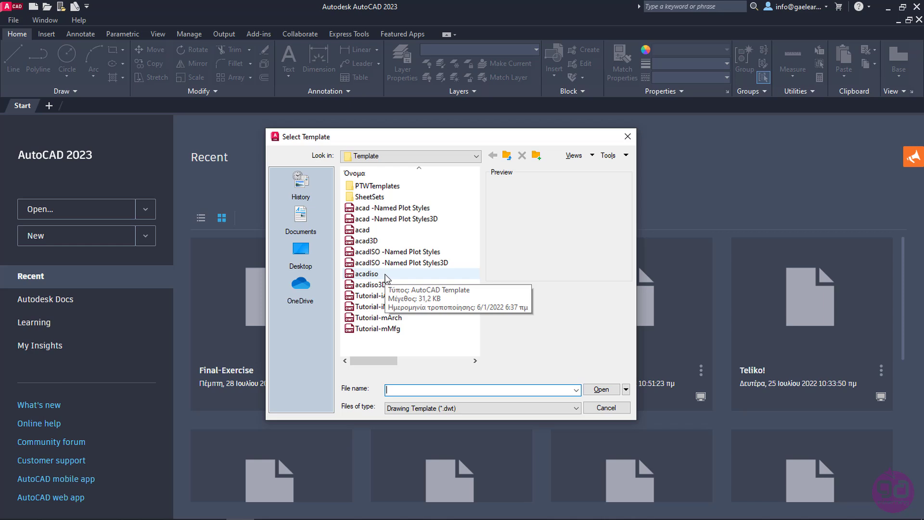
mouse_move(390, 235)
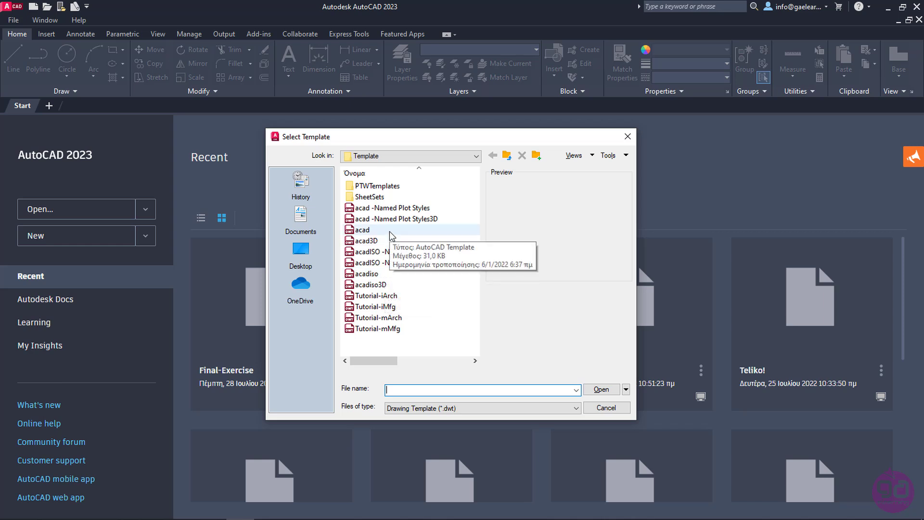
mouse_move(401, 234)
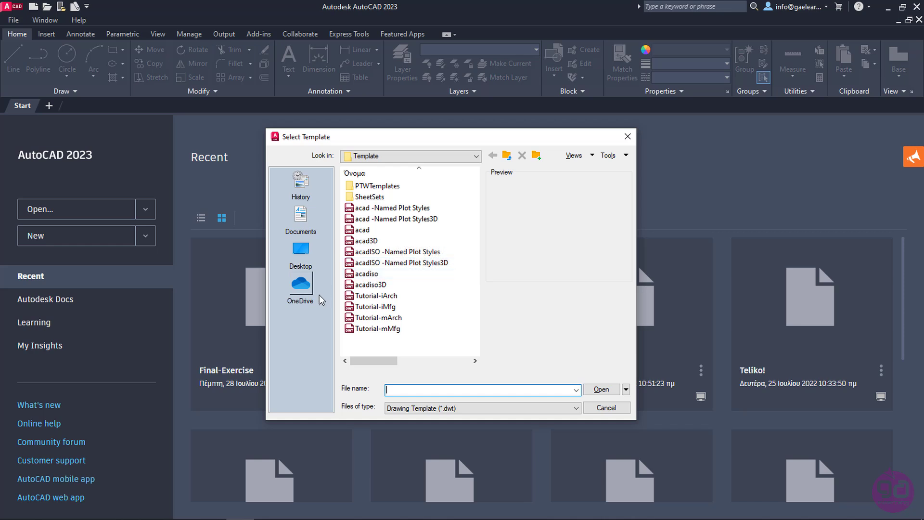
mouse_move(306, 344)
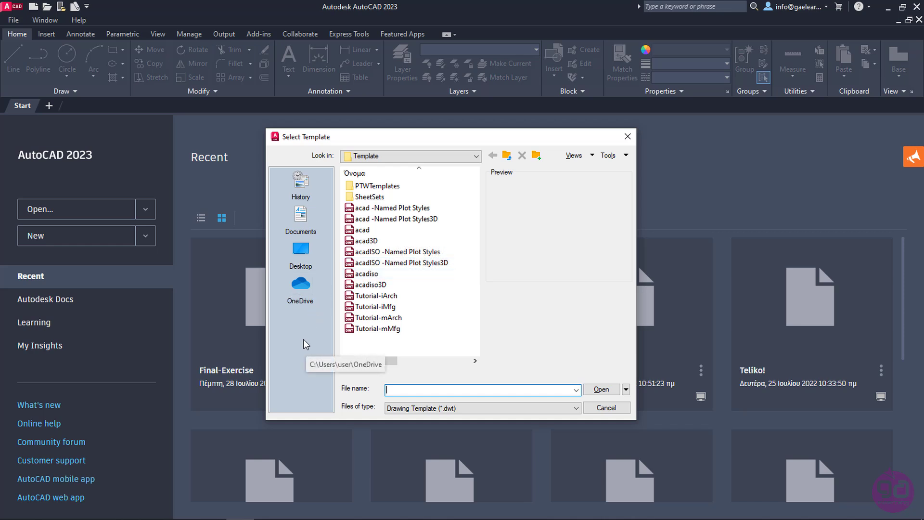
mouse_move(599, 351)
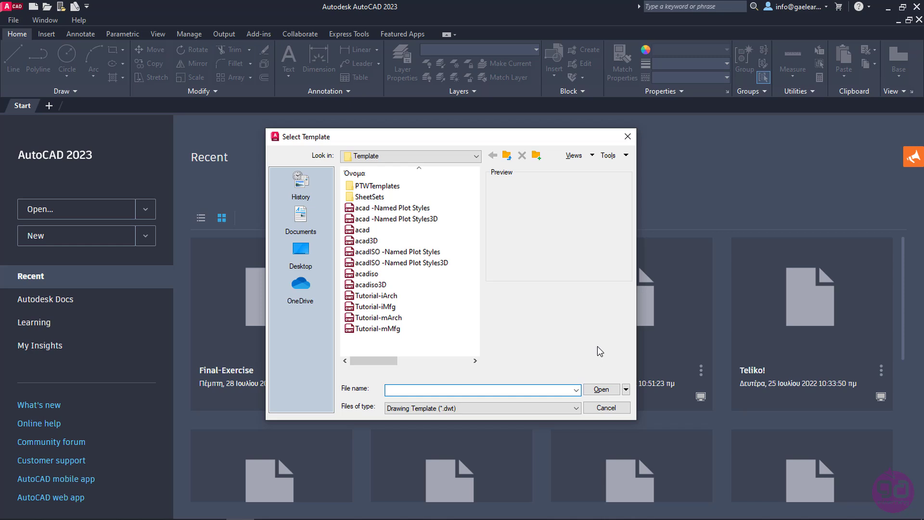
click(367, 273)
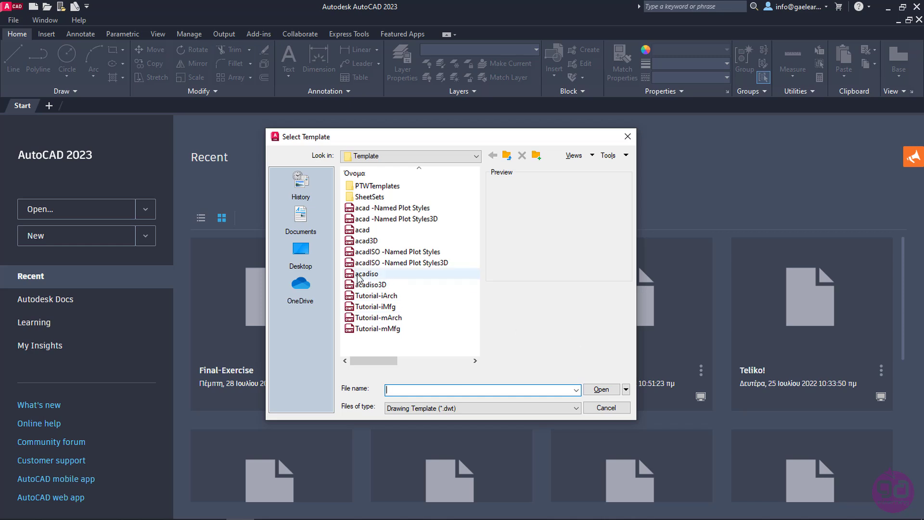
click(366, 273)
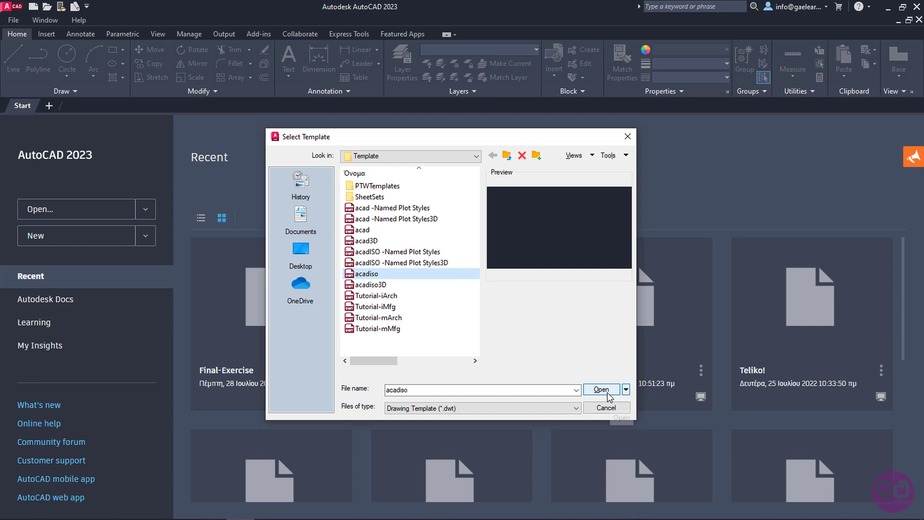
click(601, 390)
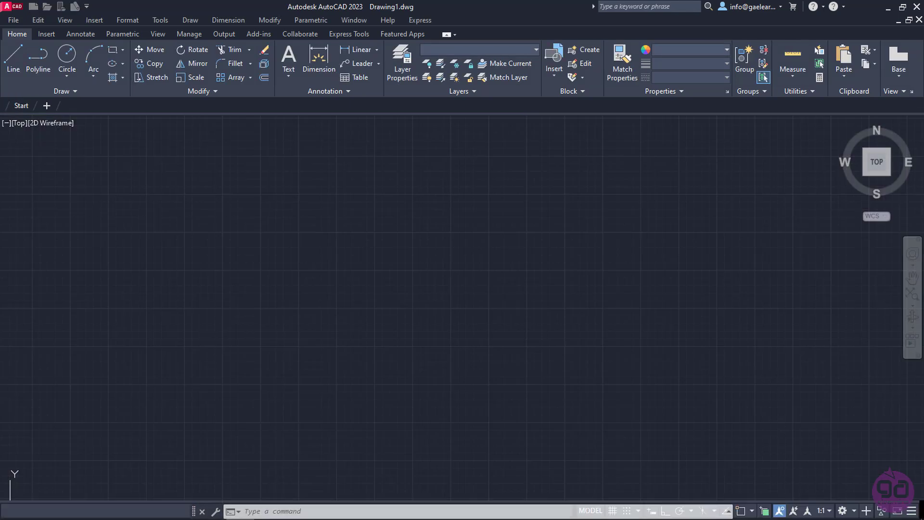
Close the blank Drawing1, returning to the Start page.
click(58, 106)
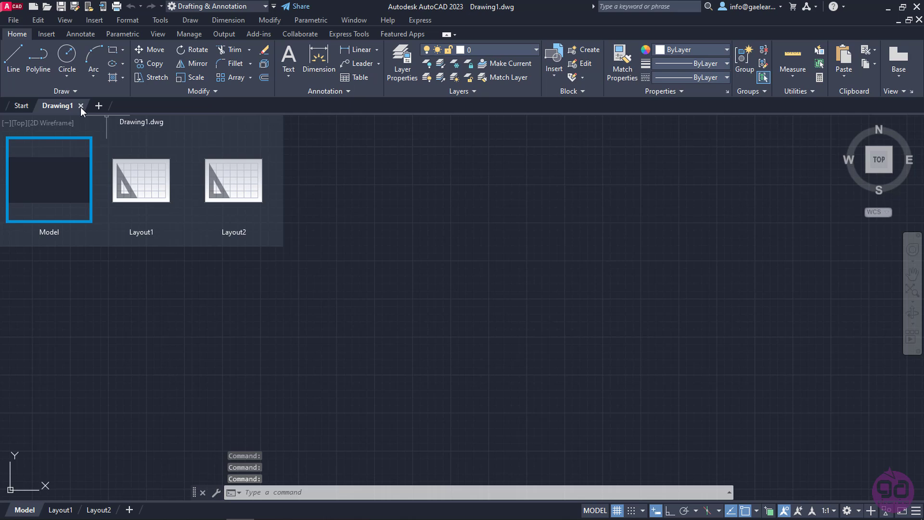
click(20, 106)
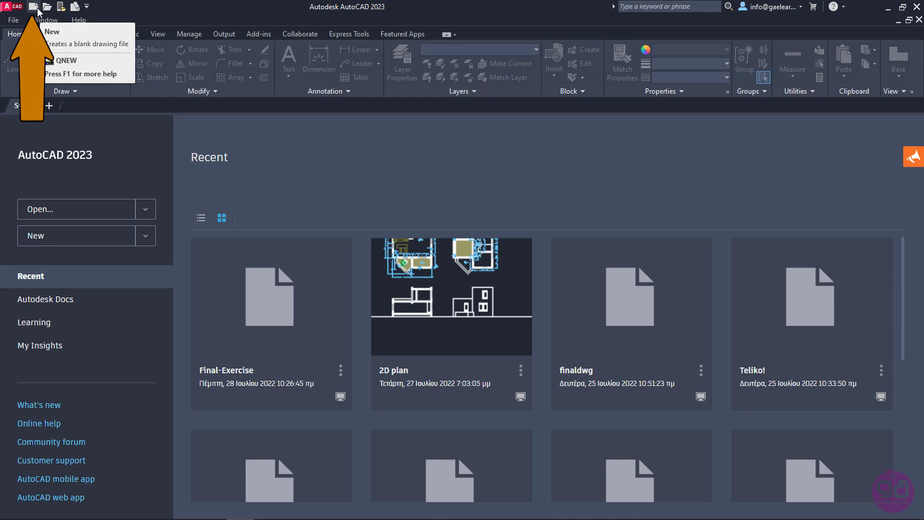
Create Drawing2 from the acadiso template via Quick Access New.
click(33, 7)
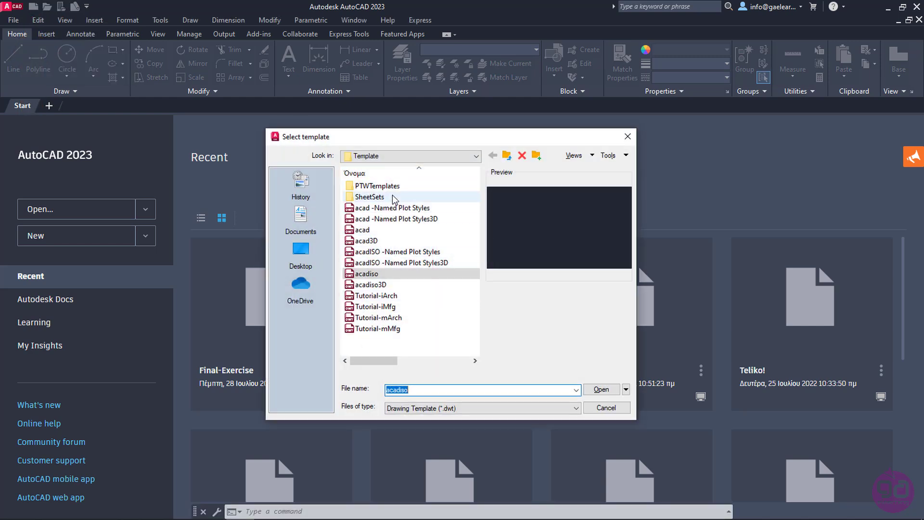
click(366, 273)
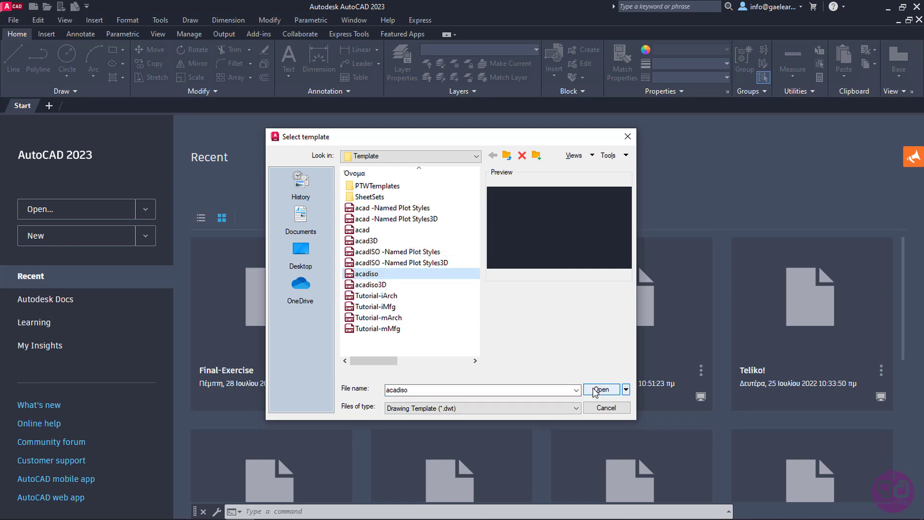
click(601, 390)
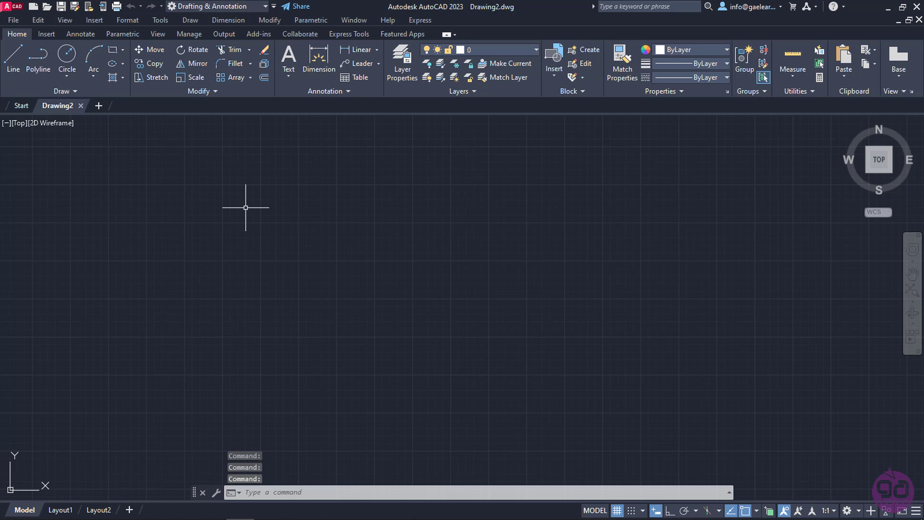
mouse_move(125, 237)
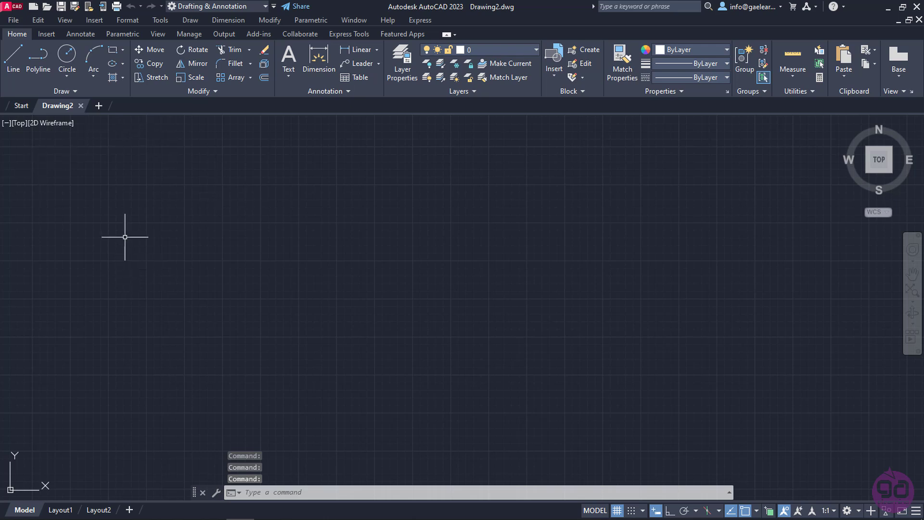
mouse_move(57, 106)
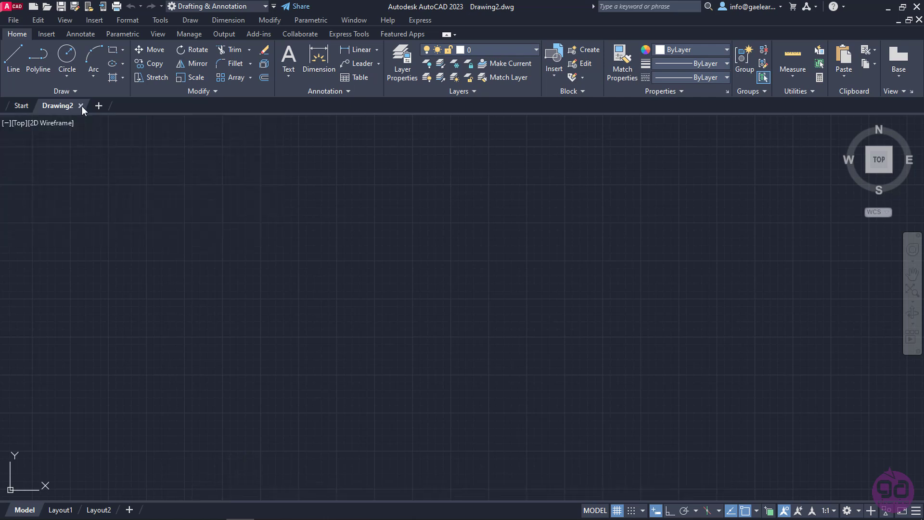
Close Drawing2, start a new drawing from the application menu and choose acadiso.
click(80, 106)
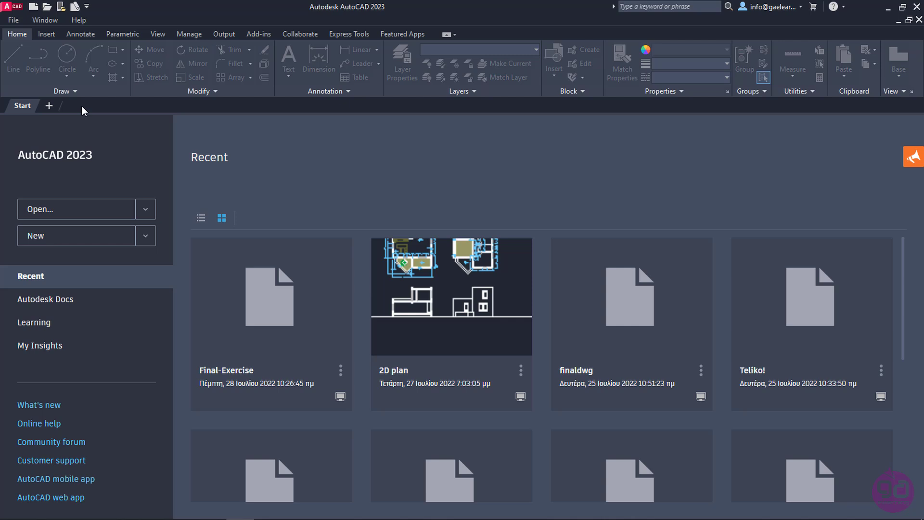
click(13, 19)
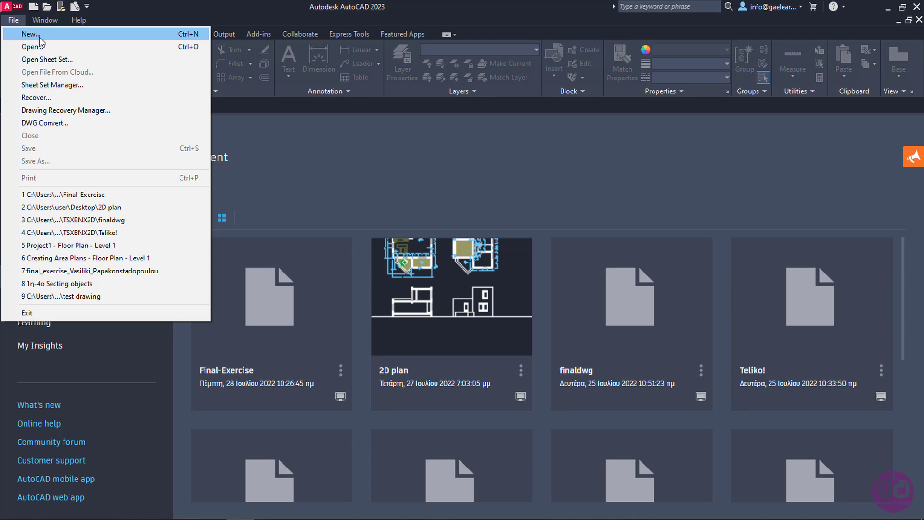
click(13, 20)
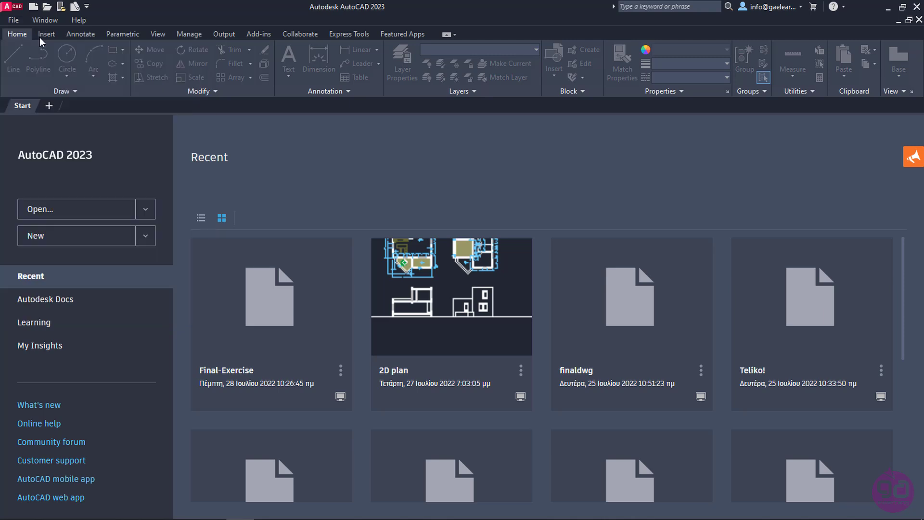
mouse_move(109, 22)
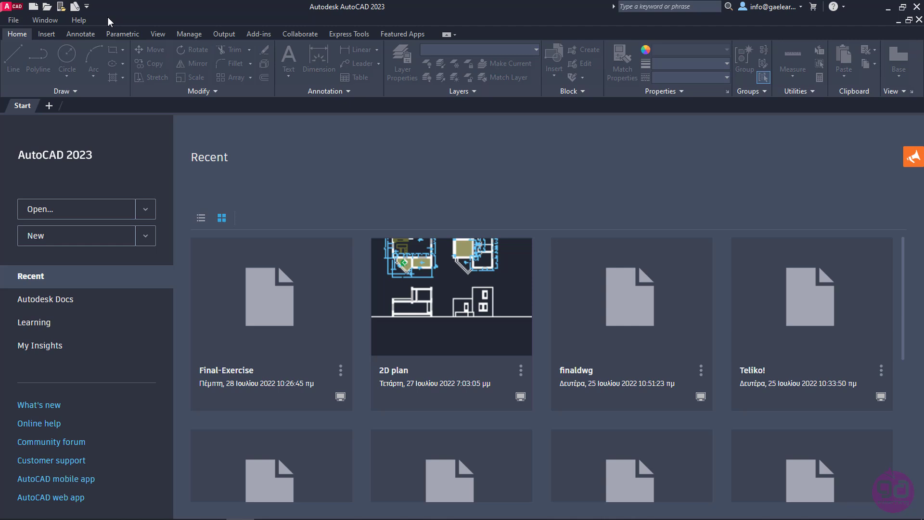
mouse_move(20, 9)
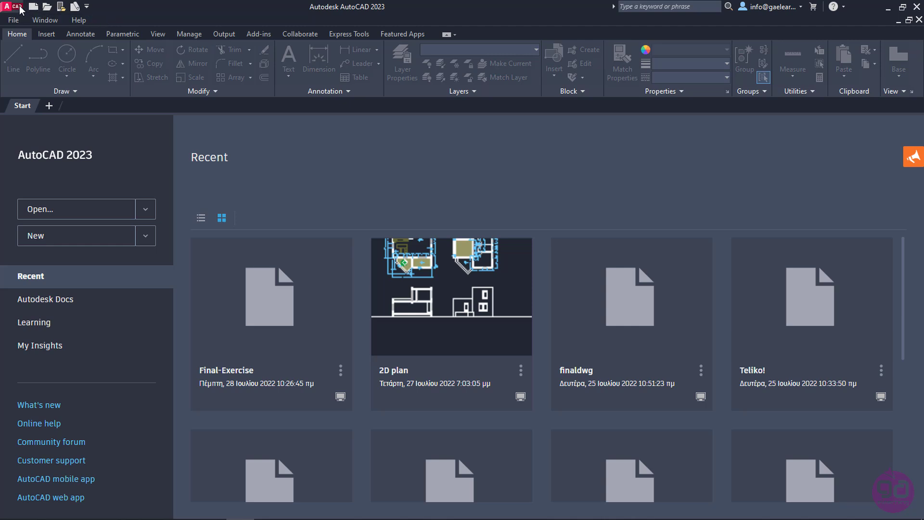
click(12, 7)
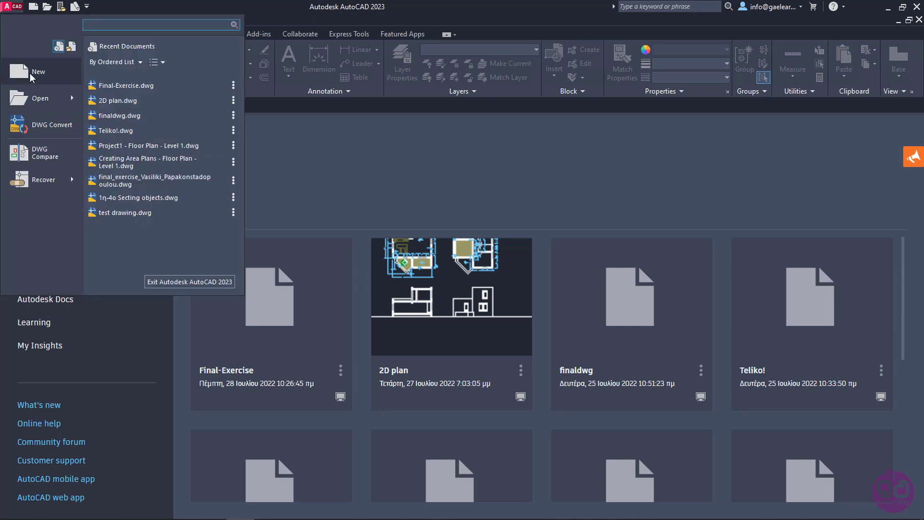
mouse_move(37, 71)
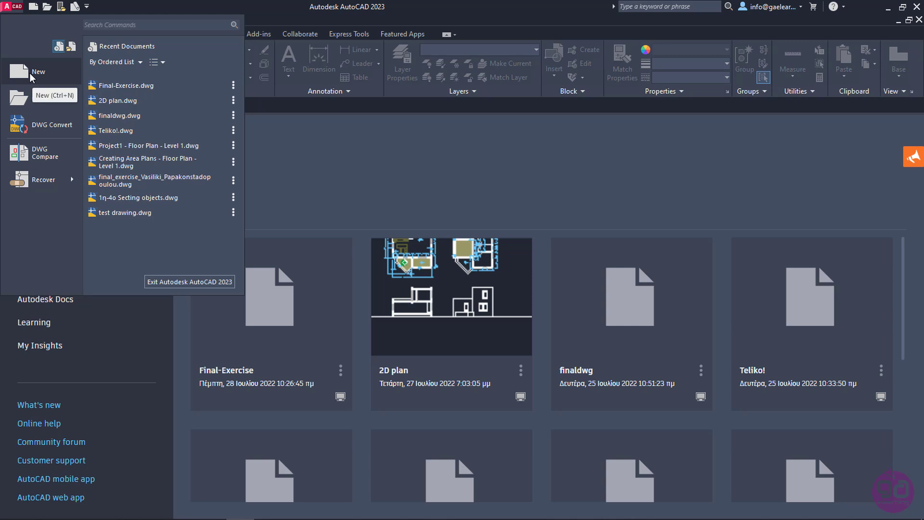
click(37, 72)
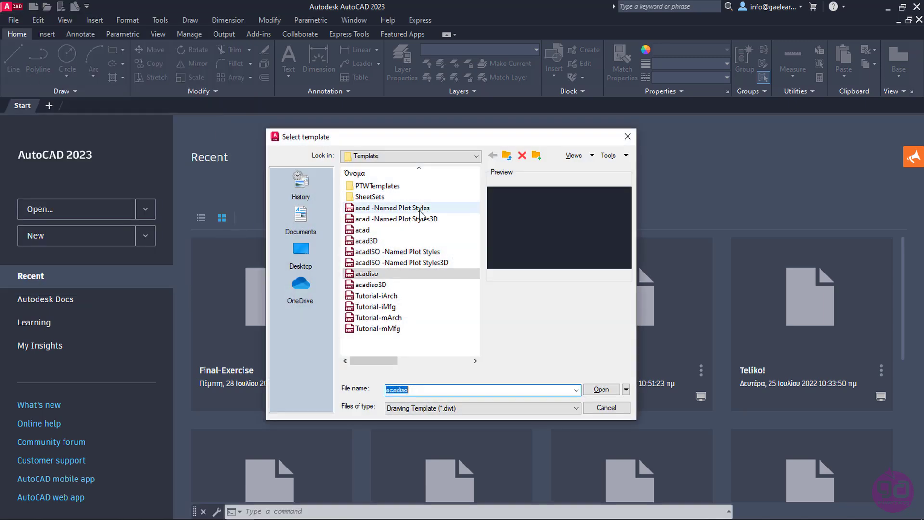
mouse_move(403, 329)
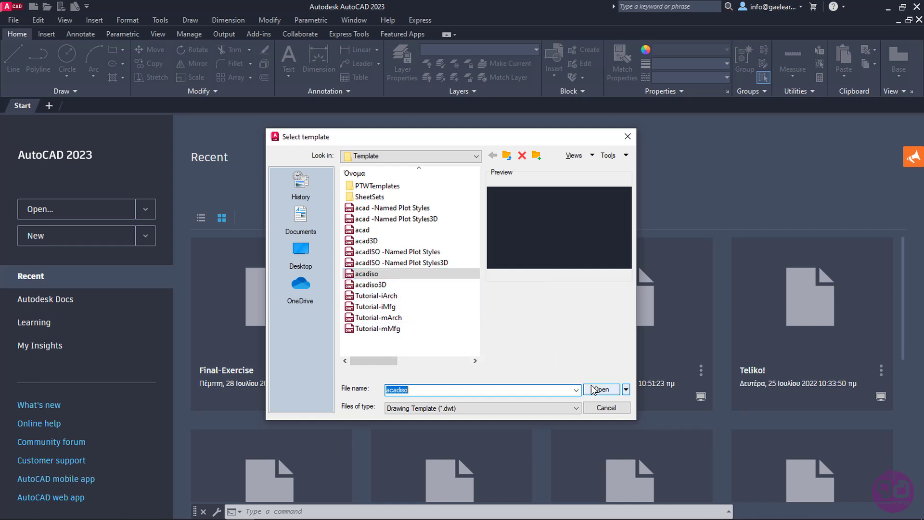
Create Drawing3 from the chosen acadiso template.
click(600, 390)
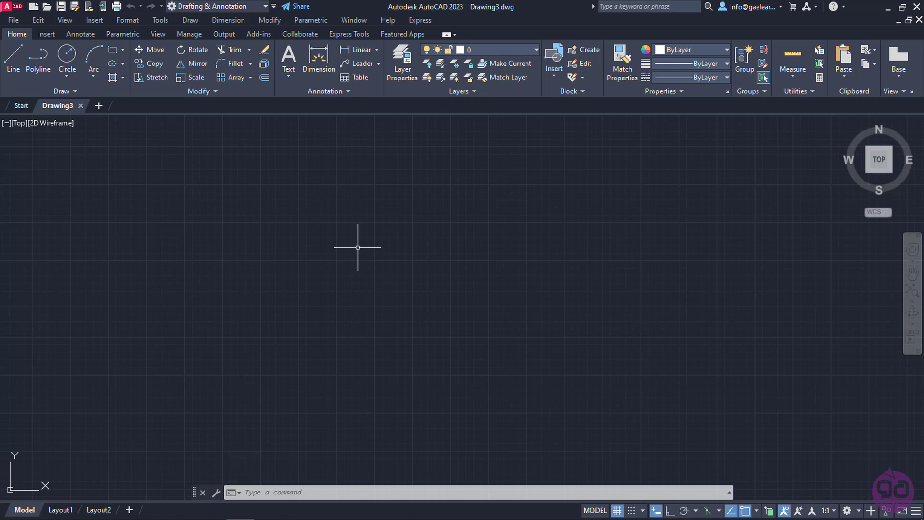
mouse_move(354, 247)
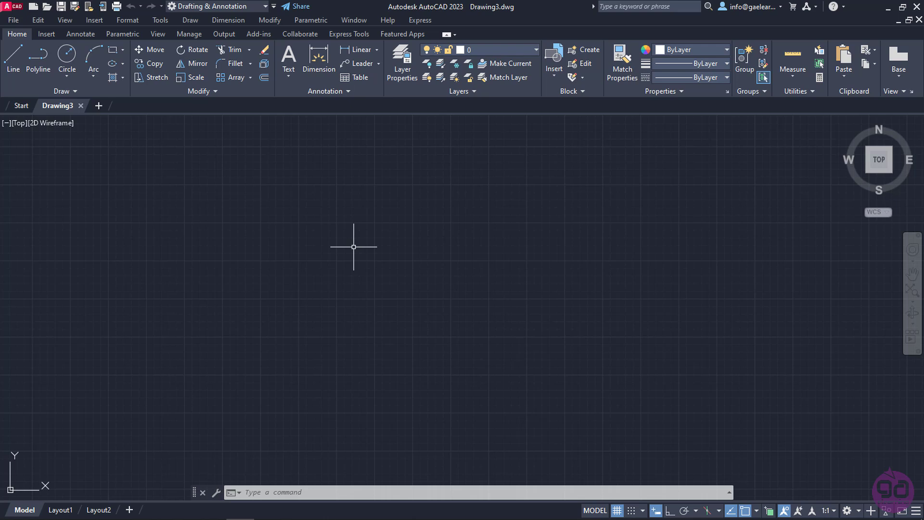
mouse_move(342, 245)
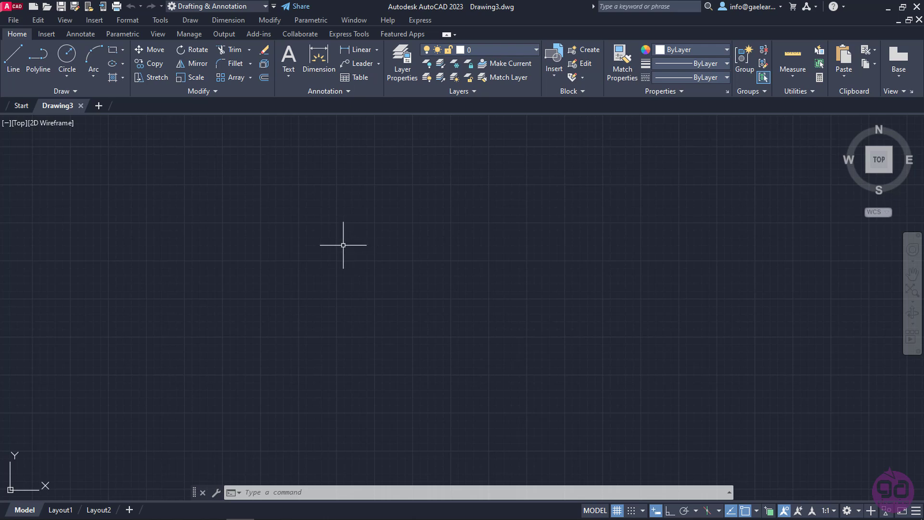
mouse_move(139, 144)
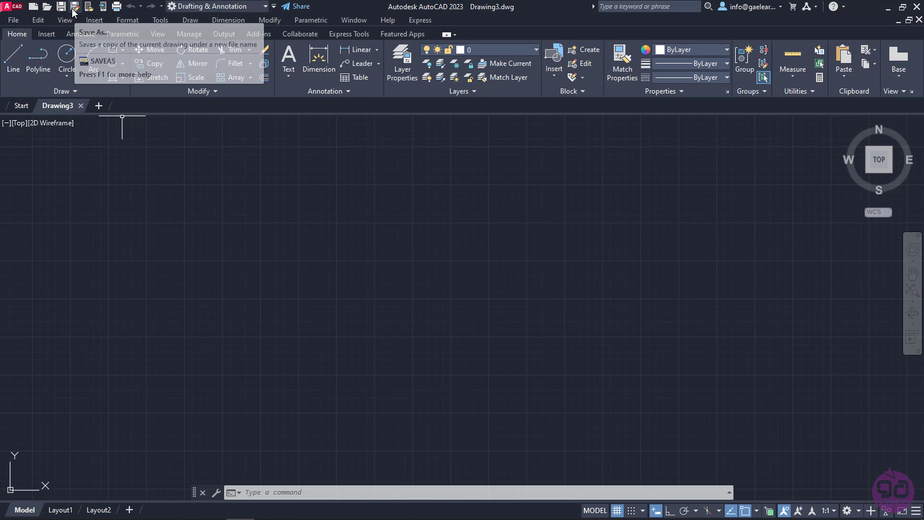
mouse_move(46, 11)
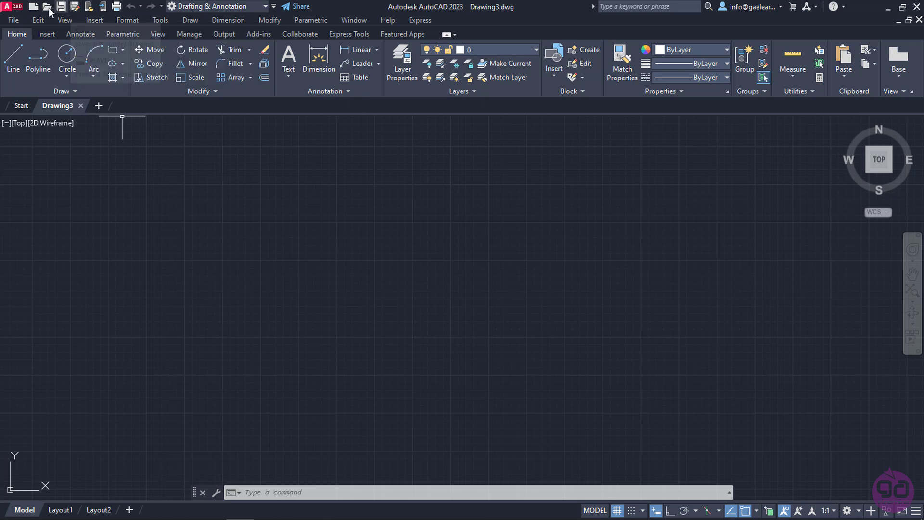
Bring up the Save Drawing As dialog for Drawing3 from the File menu.
click(12, 19)
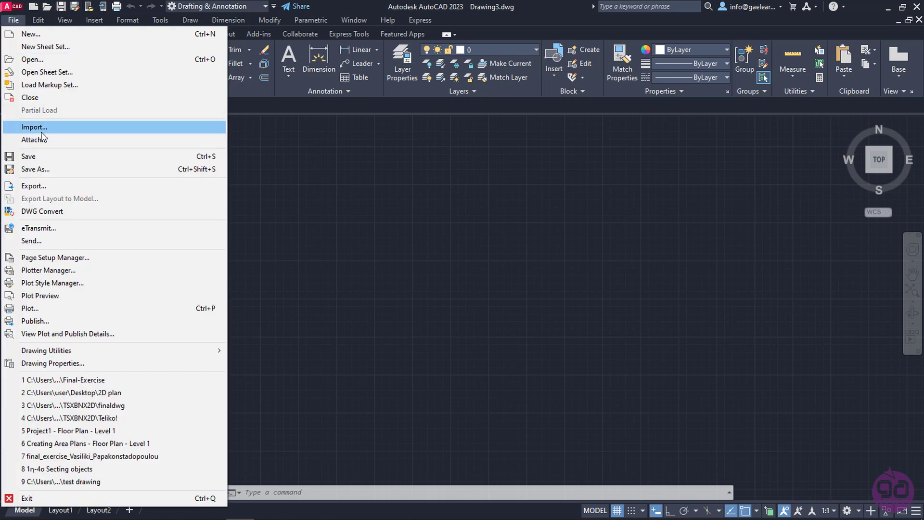
mouse_move(35, 169)
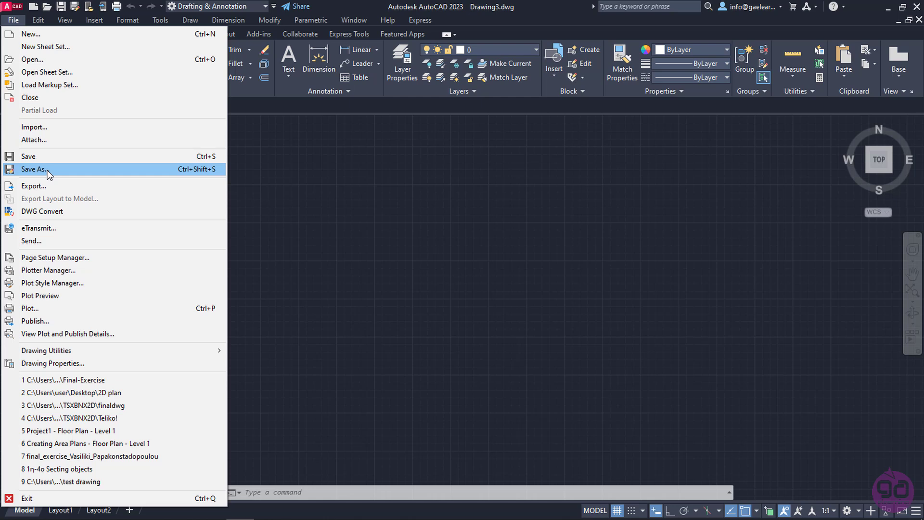
click(35, 169)
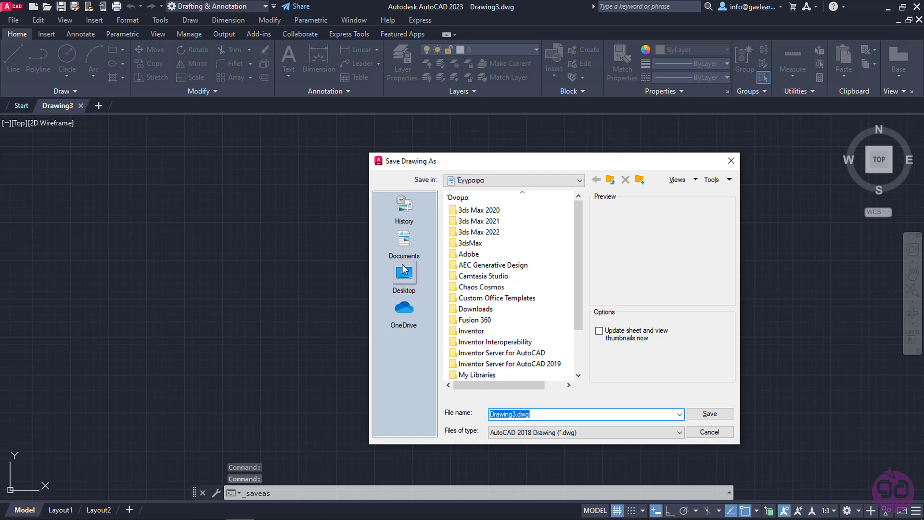
Save the drawing to the Desktop as test_drawing.dwg in AutoCAD 2018 format.
click(403, 275)
text(t)
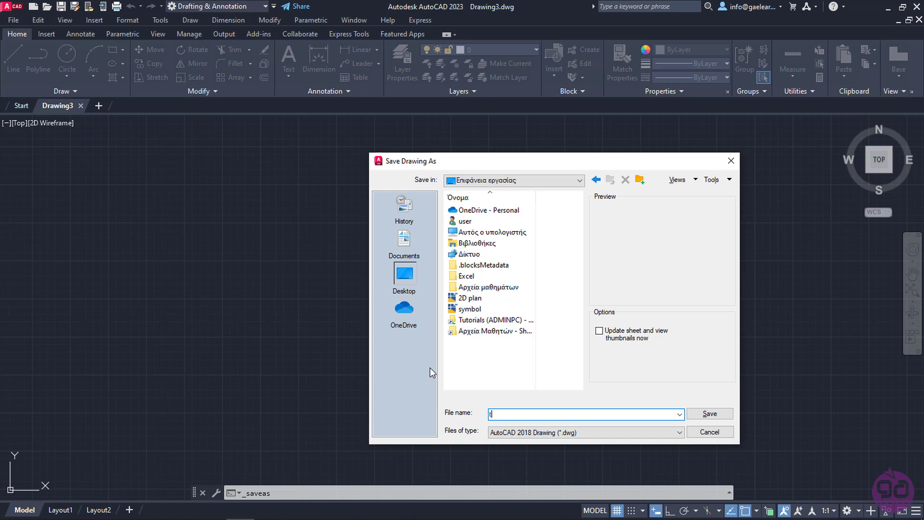
text(est_drawing)
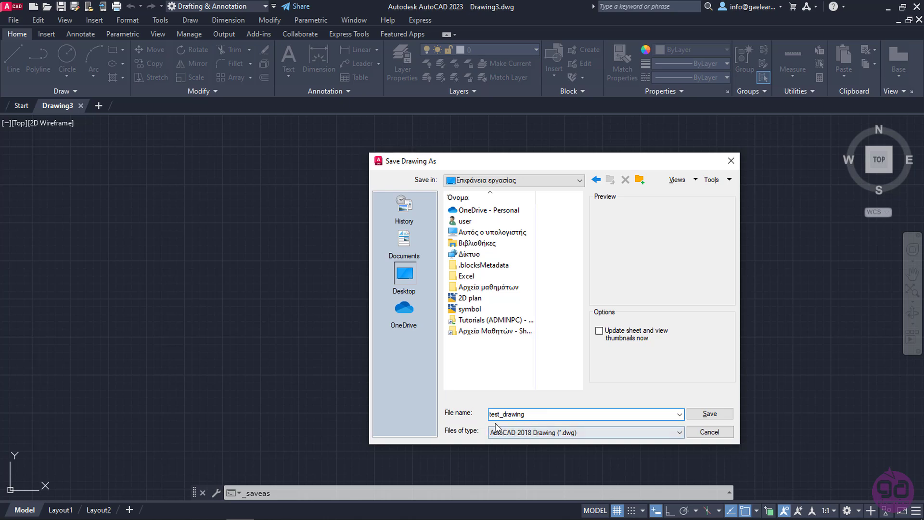
click(680, 432)
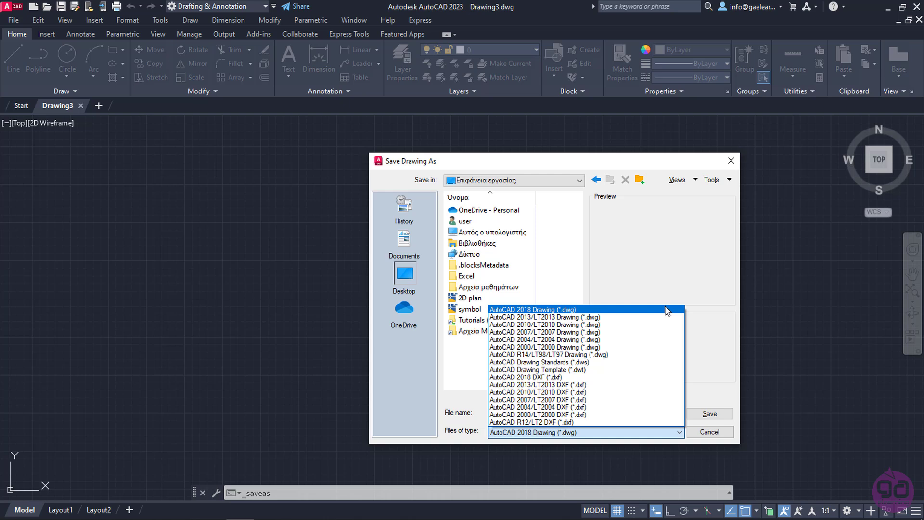
click(531, 309)
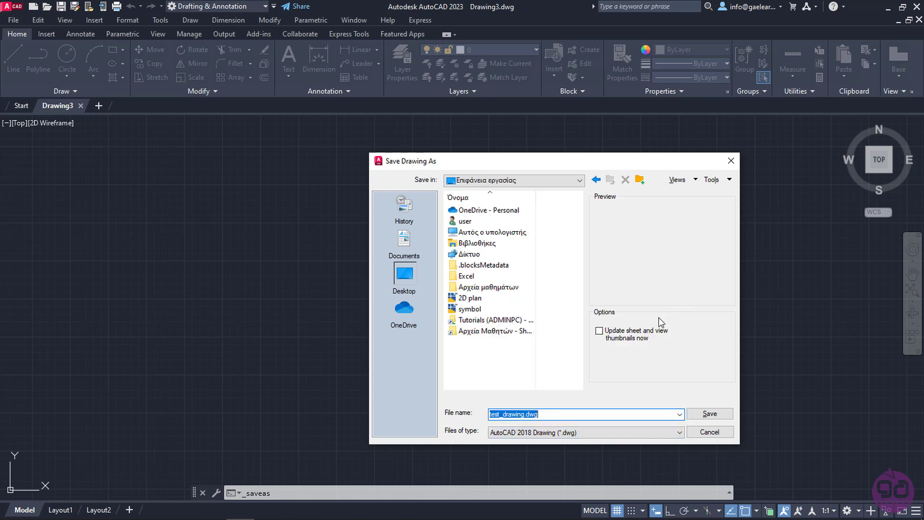
mouse_move(672, 377)
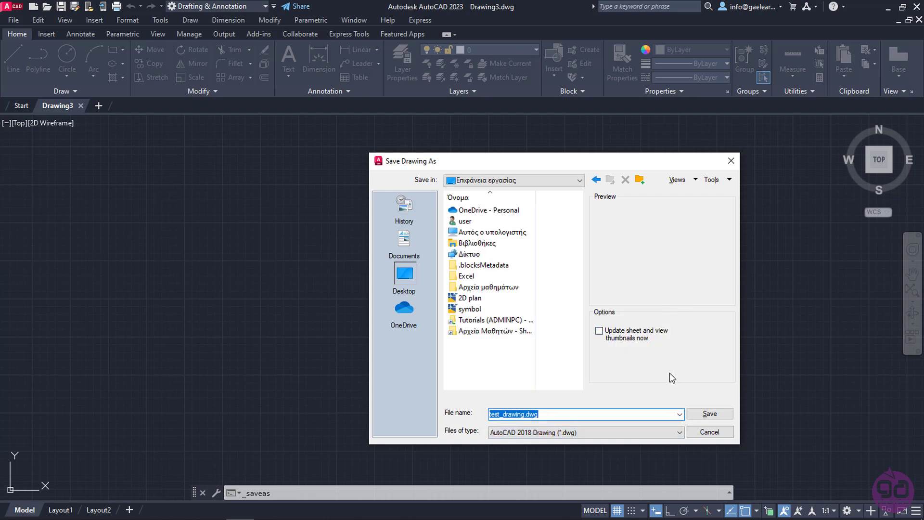
click(710, 413)
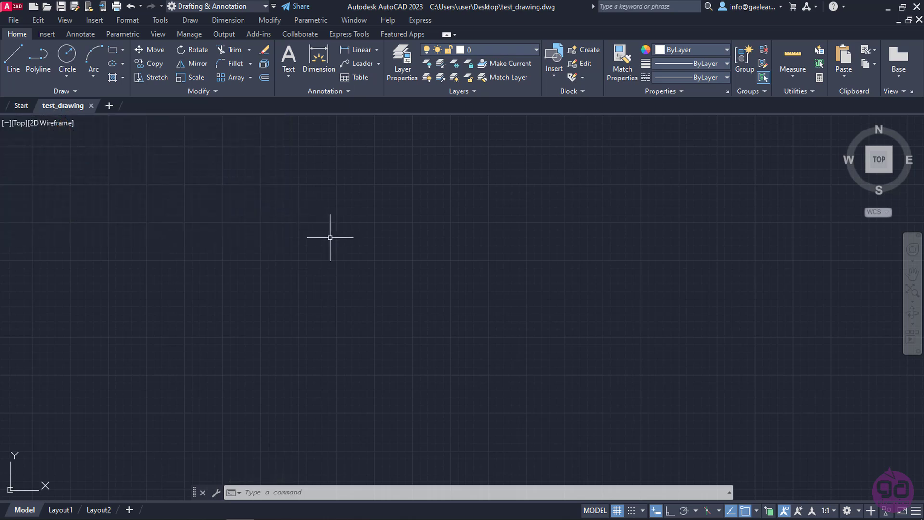
mouse_move(328, 238)
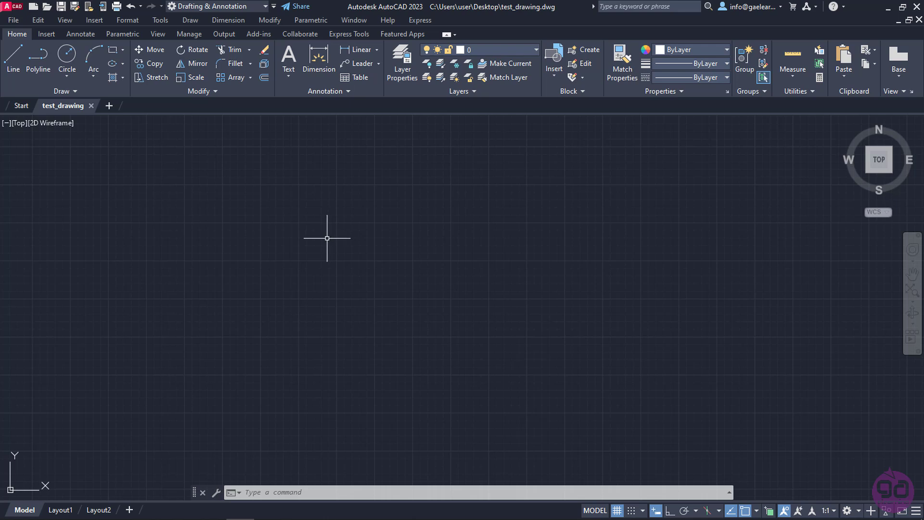
mouse_move(325, 239)
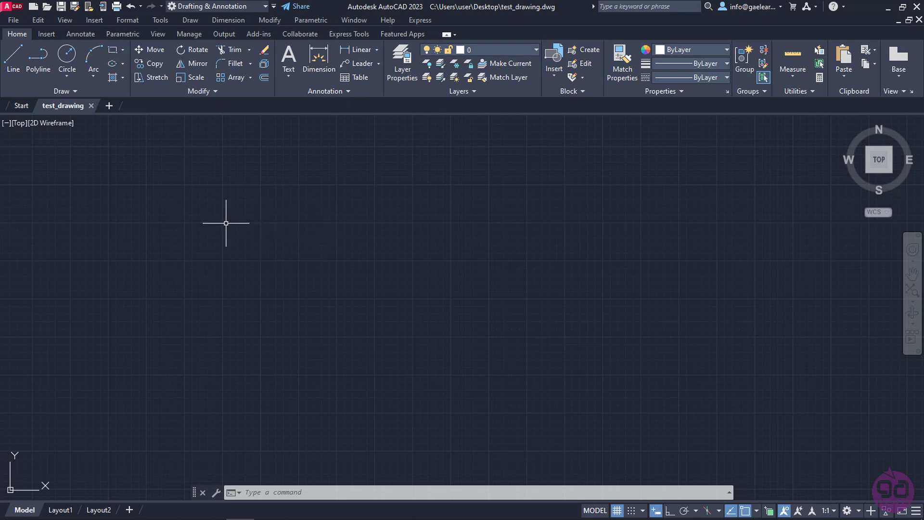
mouse_move(219, 224)
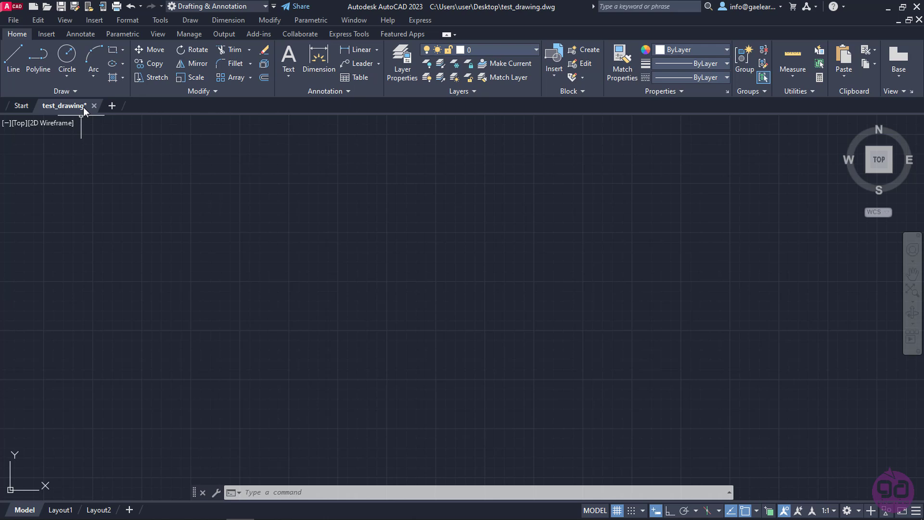
mouse_move(65, 106)
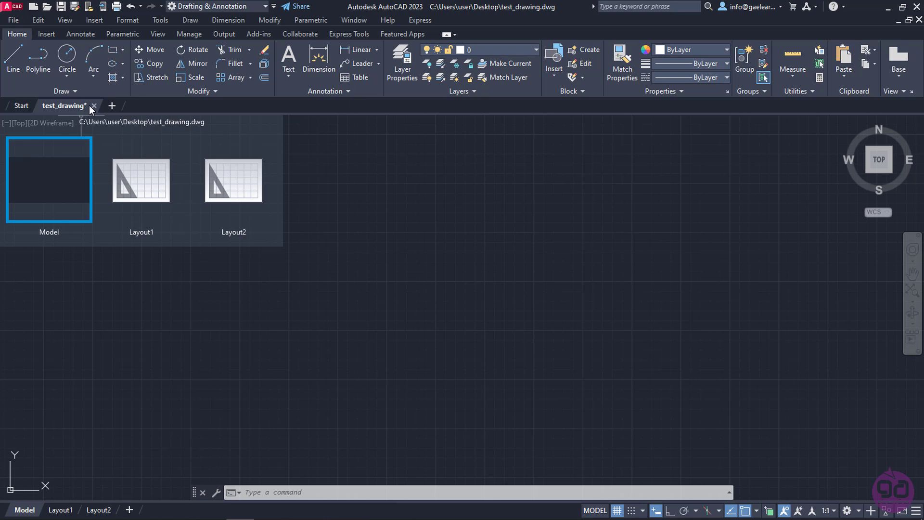
Quick-save the latest changes to test_drawing.dwg.
click(48, 180)
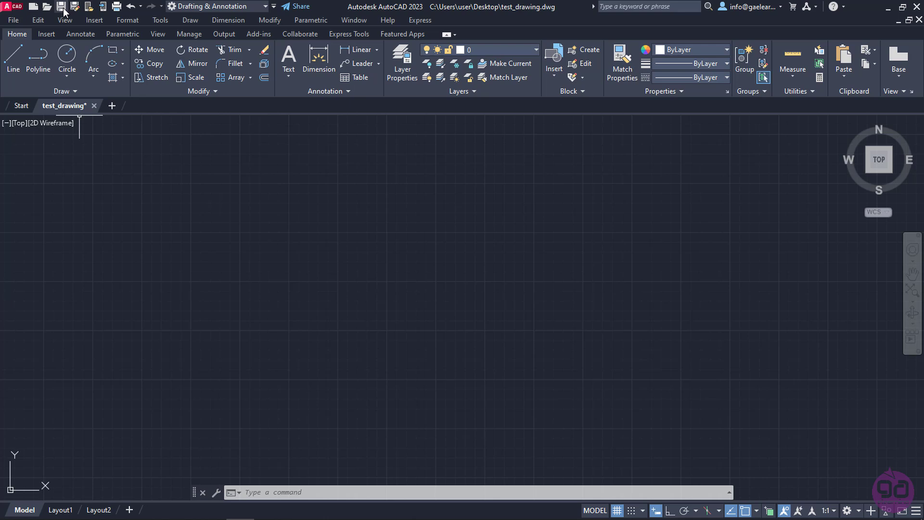
click(61, 6)
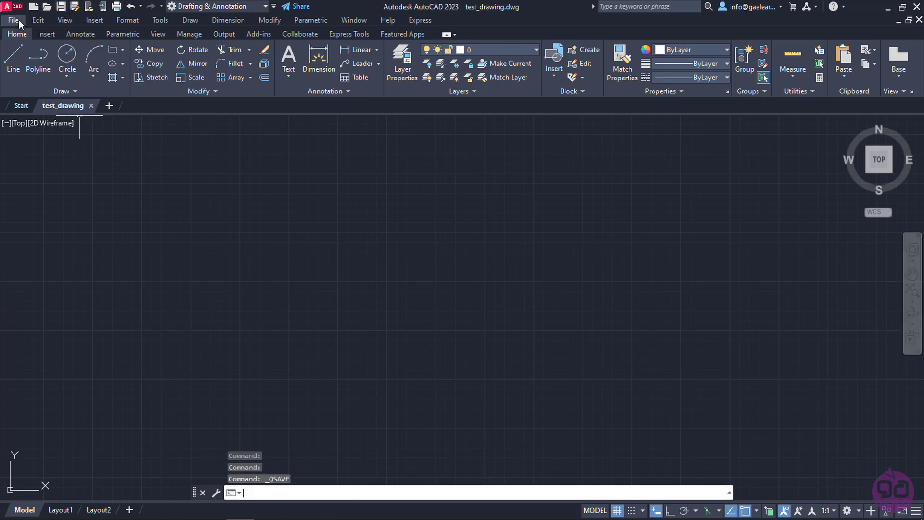
click(14, 20)
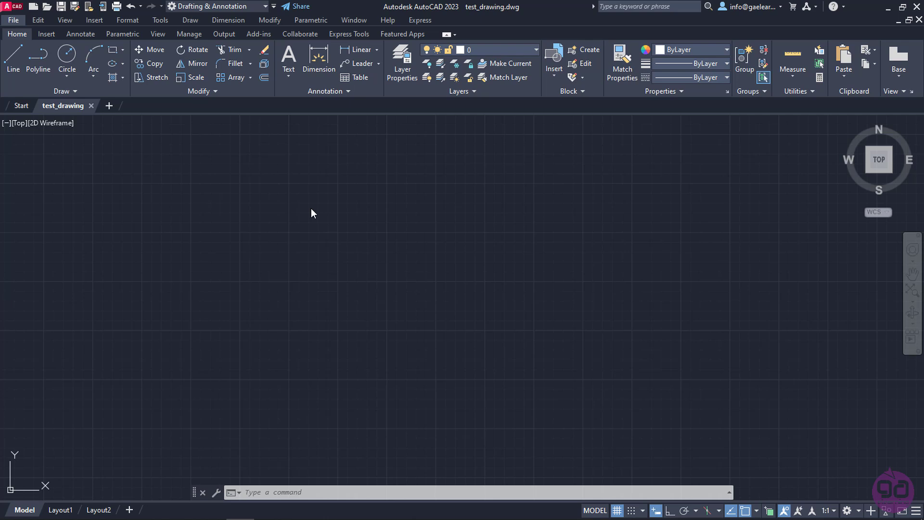
mouse_move(280, 199)
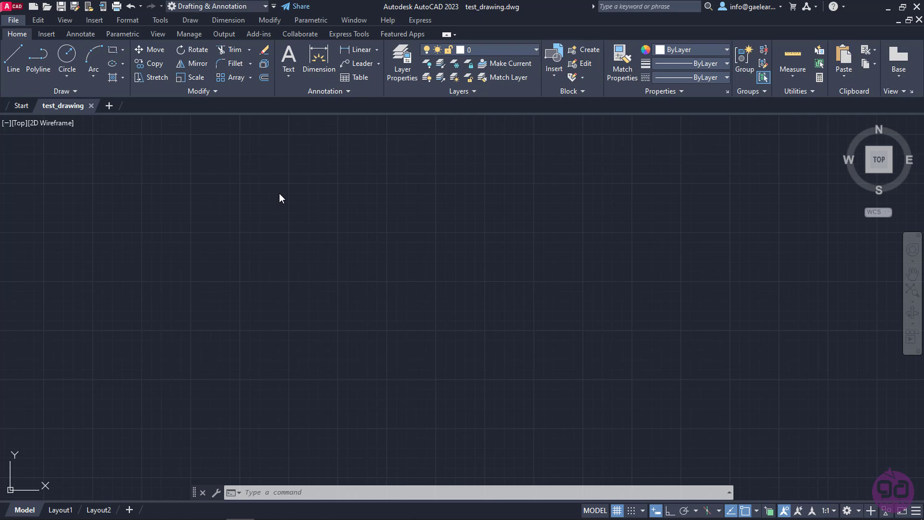
mouse_move(223, 182)
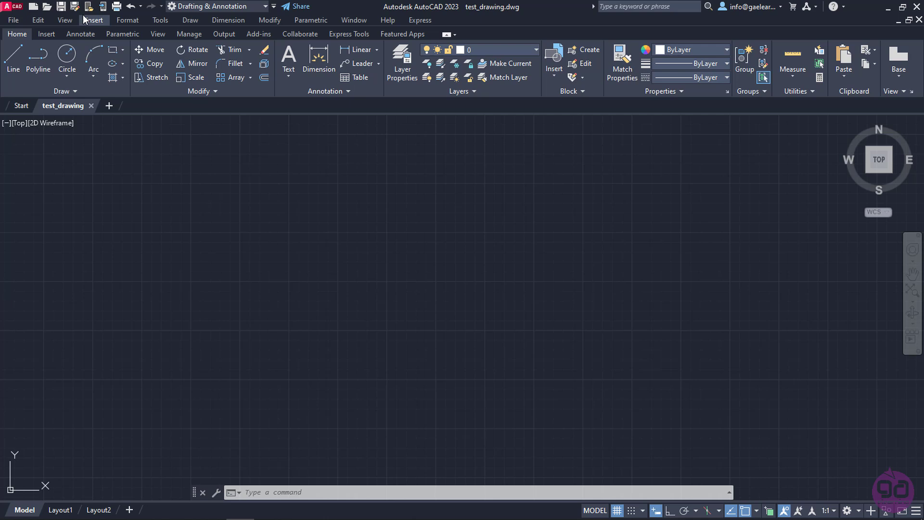
Save a copy of the drawing in Documents as test_drawing 2.dwg.
click(74, 7)
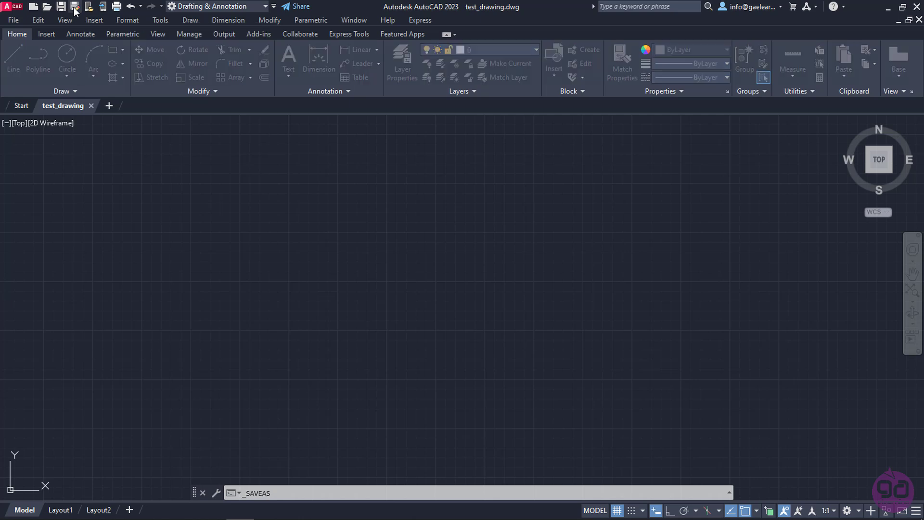
click(75, 6)
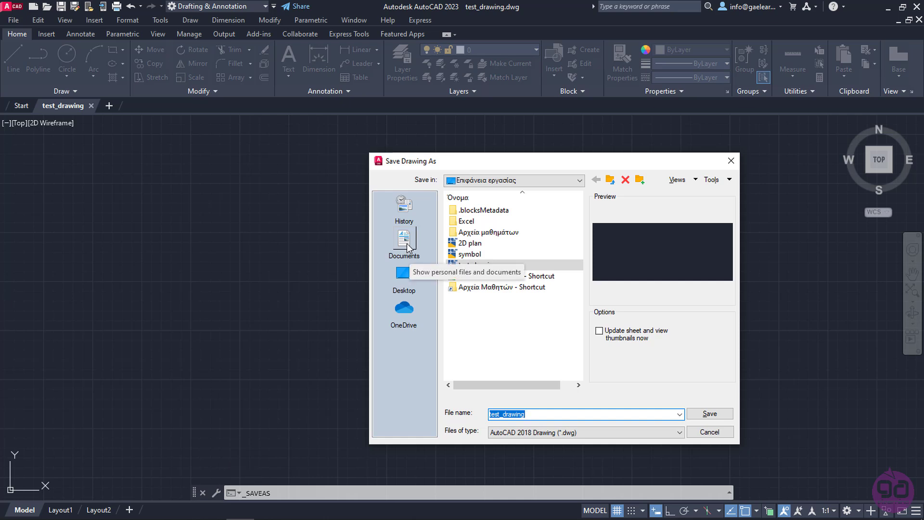
click(404, 241)
text( 2)
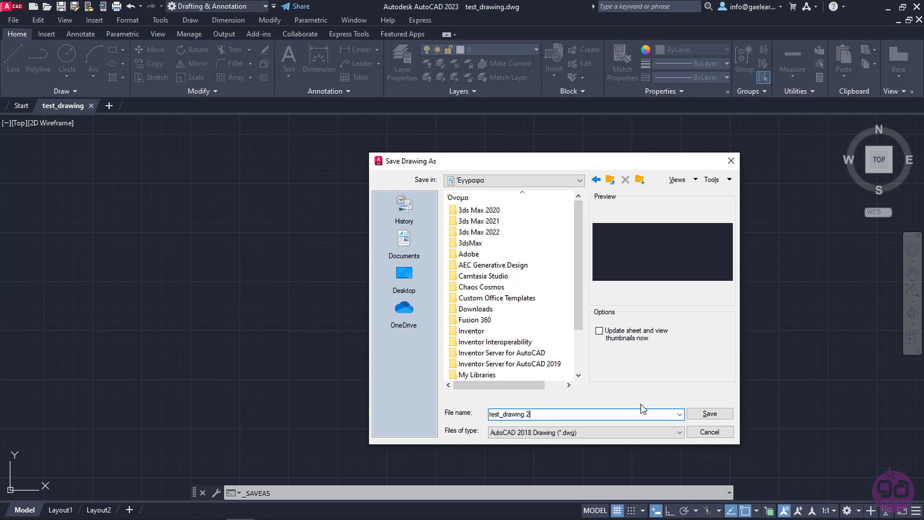
click(710, 413)
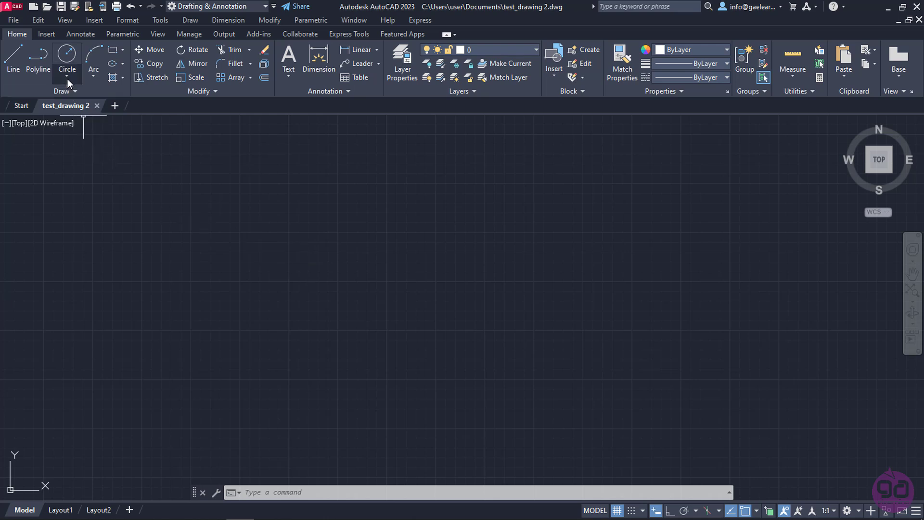
Save test_drawing 2 from the application menu and review the Save As format choices.
click(11, 7)
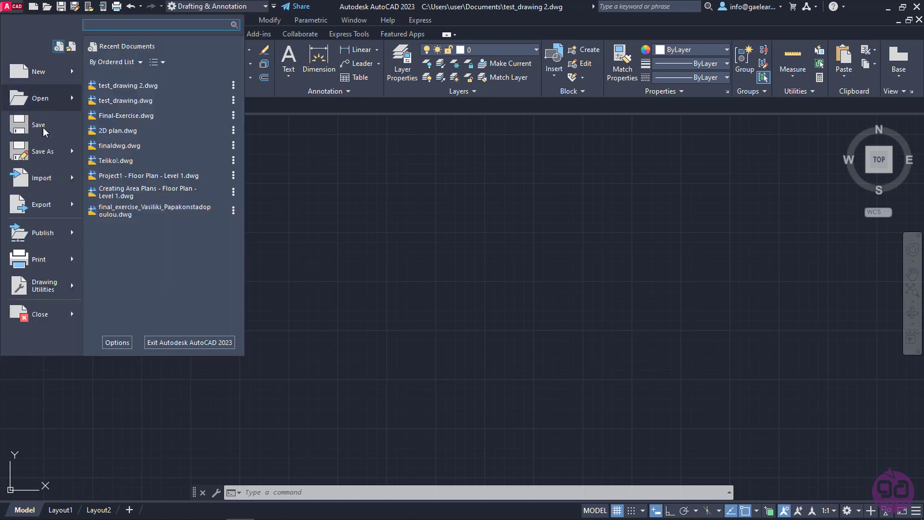
mouse_move(39, 124)
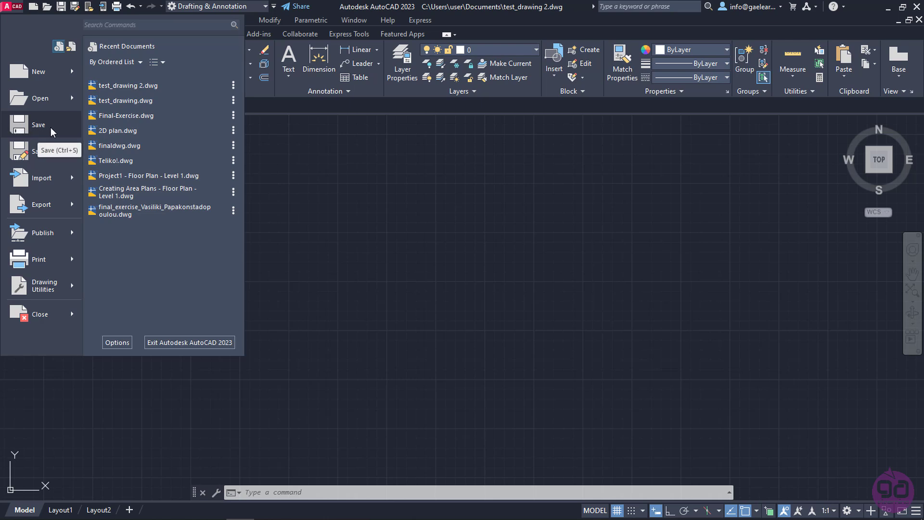
mouse_move(61, 131)
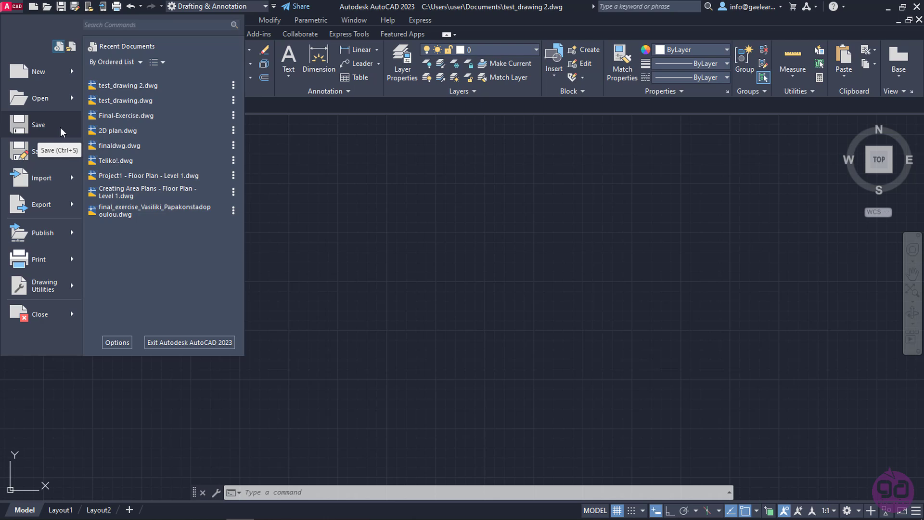
click(42, 151)
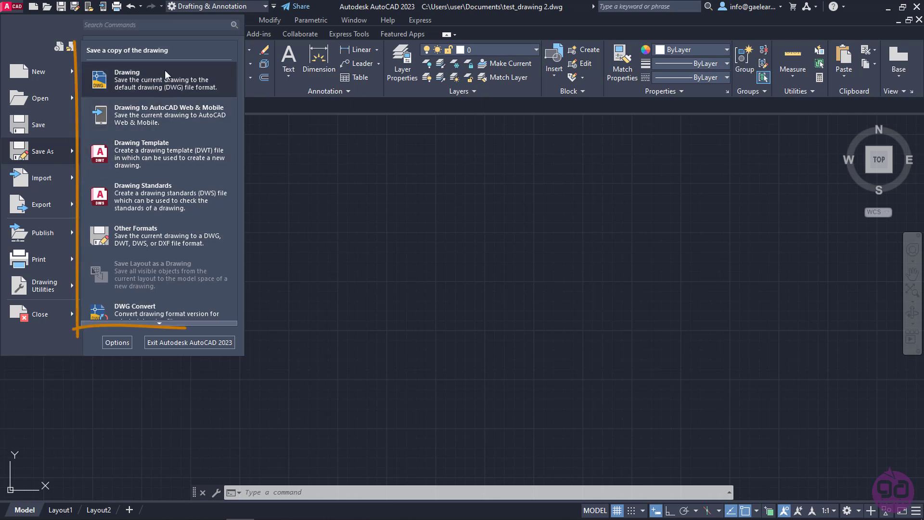
mouse_move(174, 115)
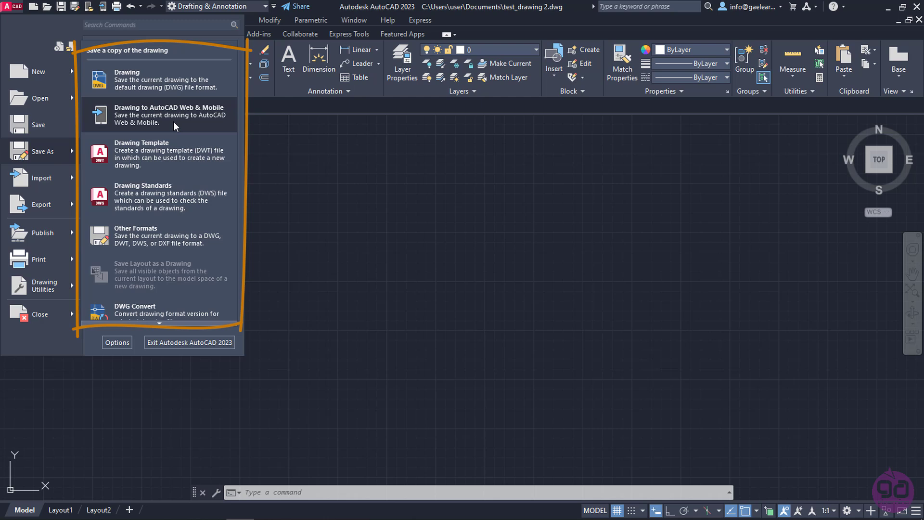
mouse_move(185, 80)
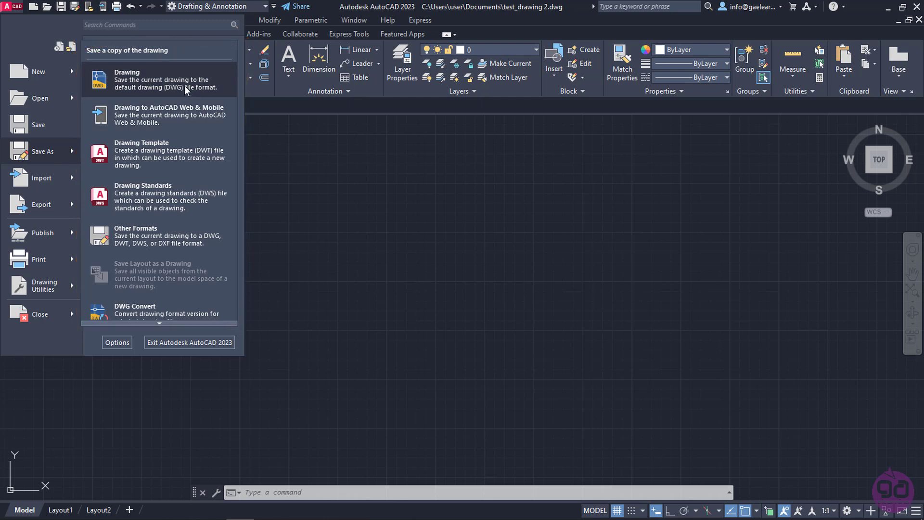
mouse_move(136, 89)
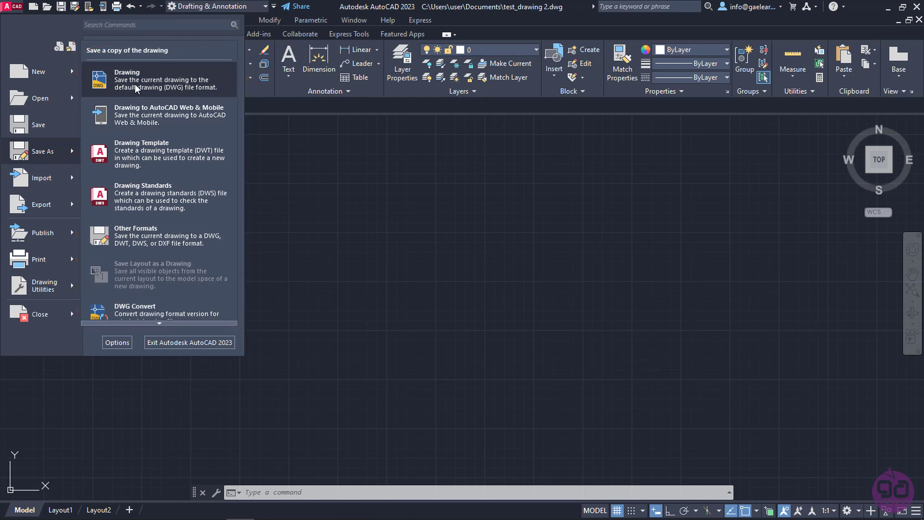
mouse_move(172, 94)
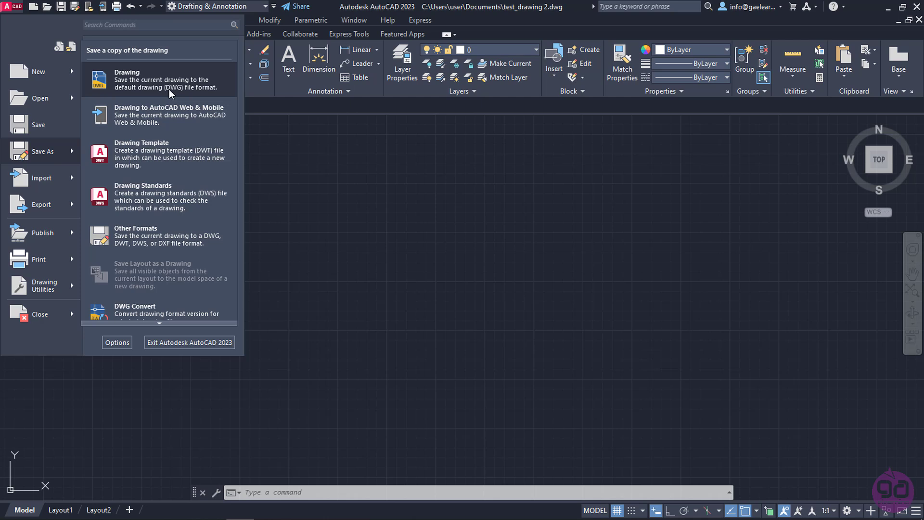
mouse_move(171, 115)
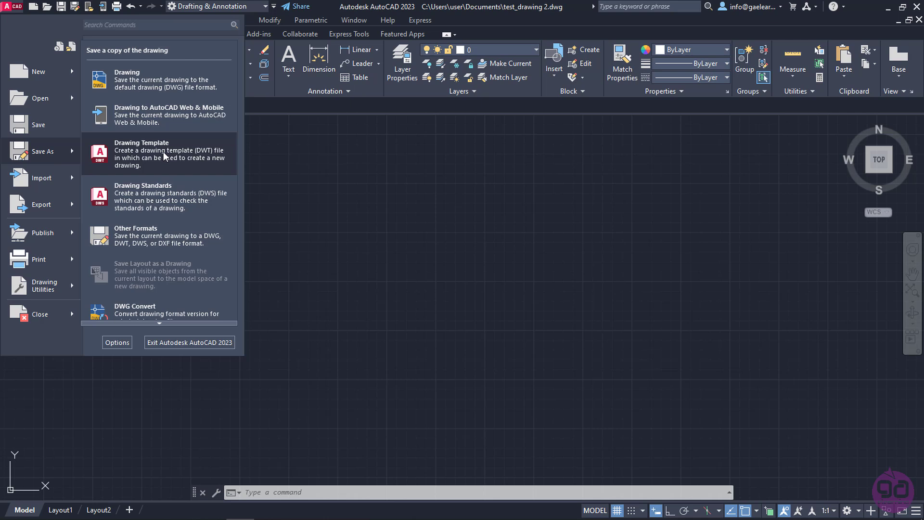
mouse_move(165, 236)
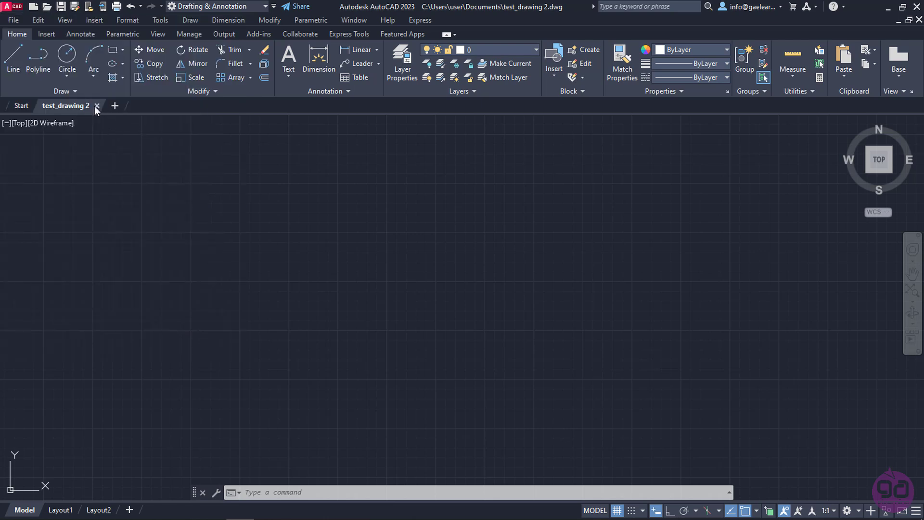
Close test_drawing 2 from its file tab, returning to the Start page.
click(97, 106)
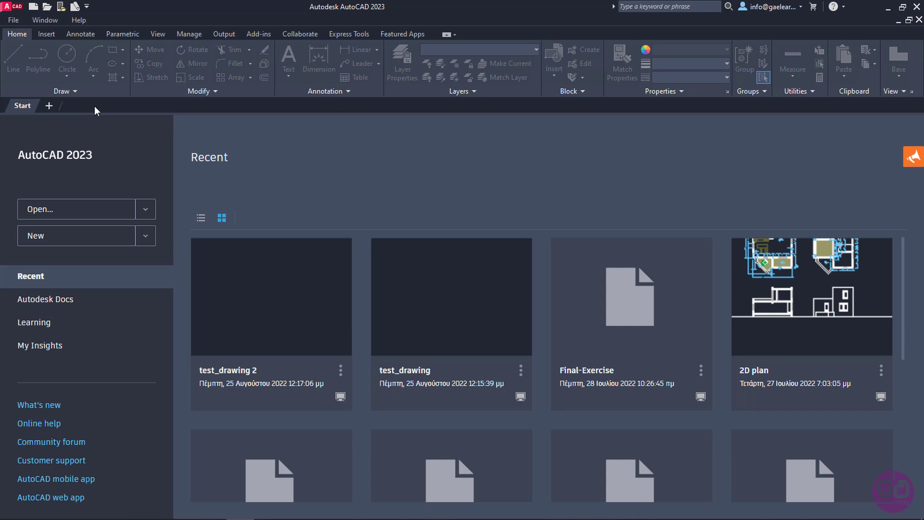
mouse_move(100, 125)
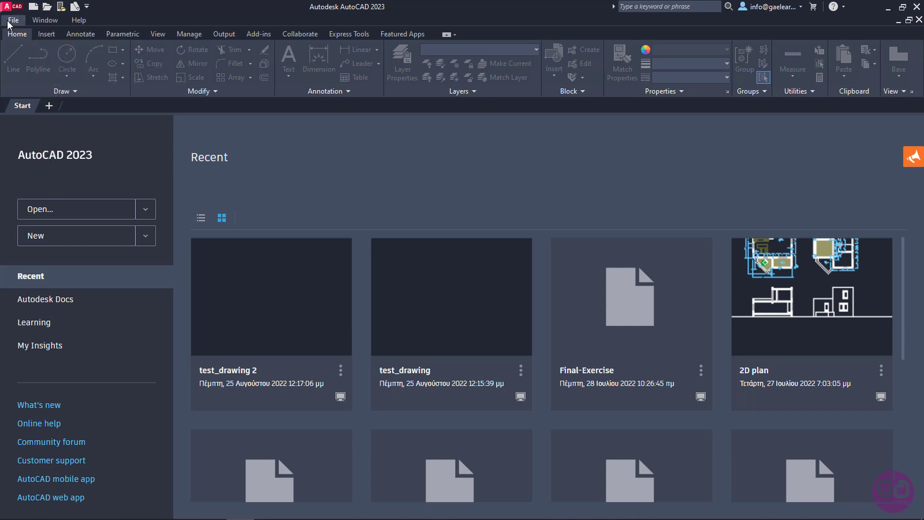
Launch the Select File dialog via the application menu's Open > Drawing choice.
click(12, 19)
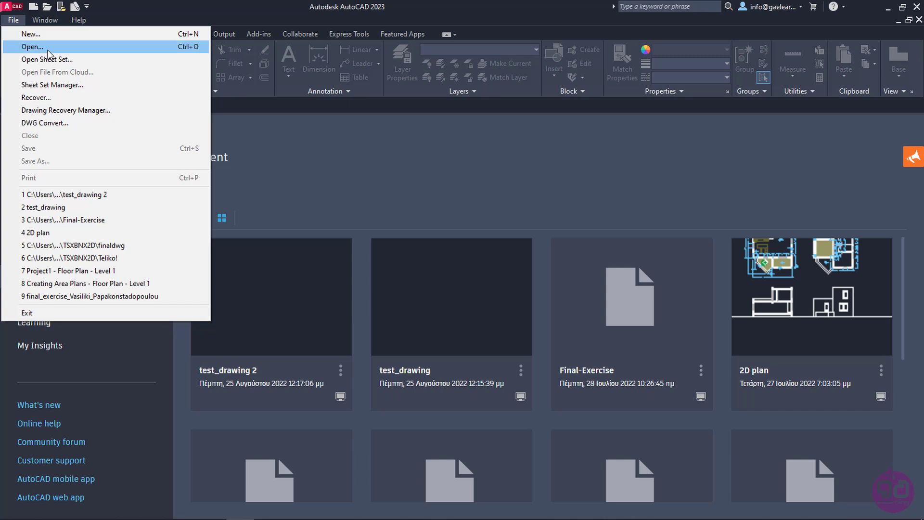
click(12, 12)
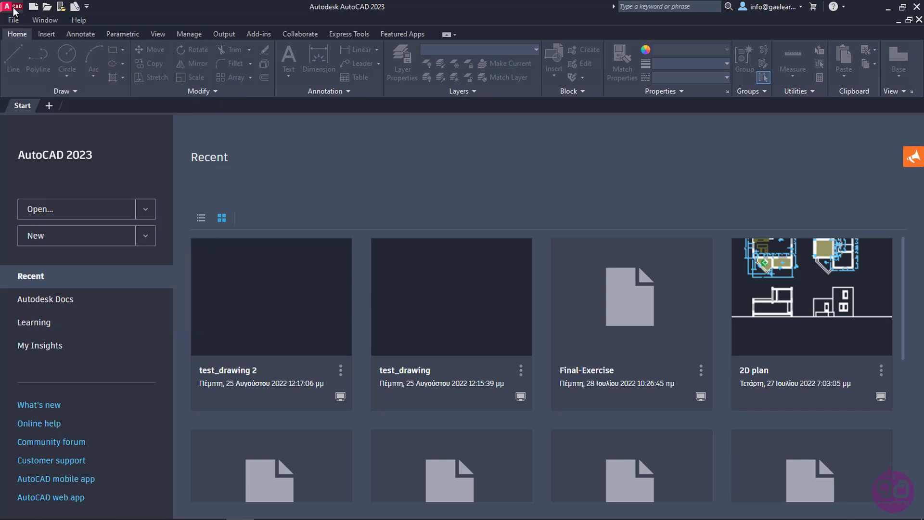
click(11, 6)
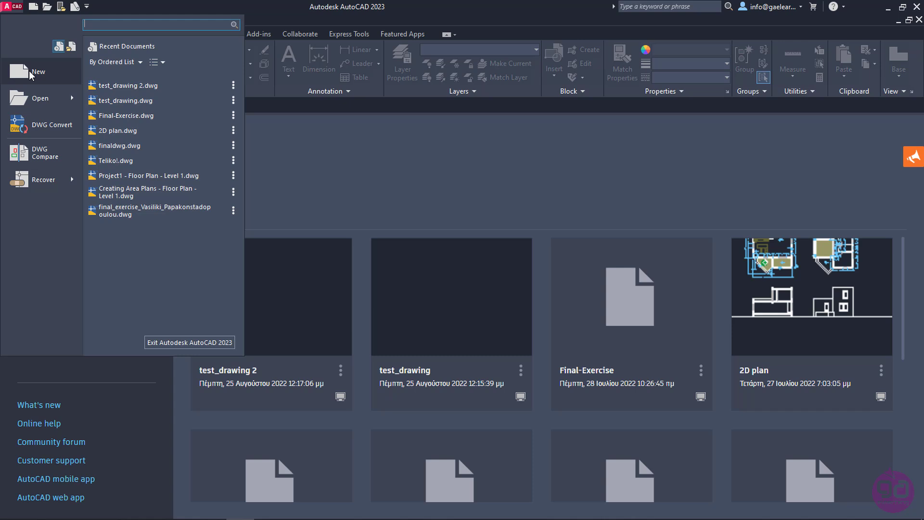
click(38, 98)
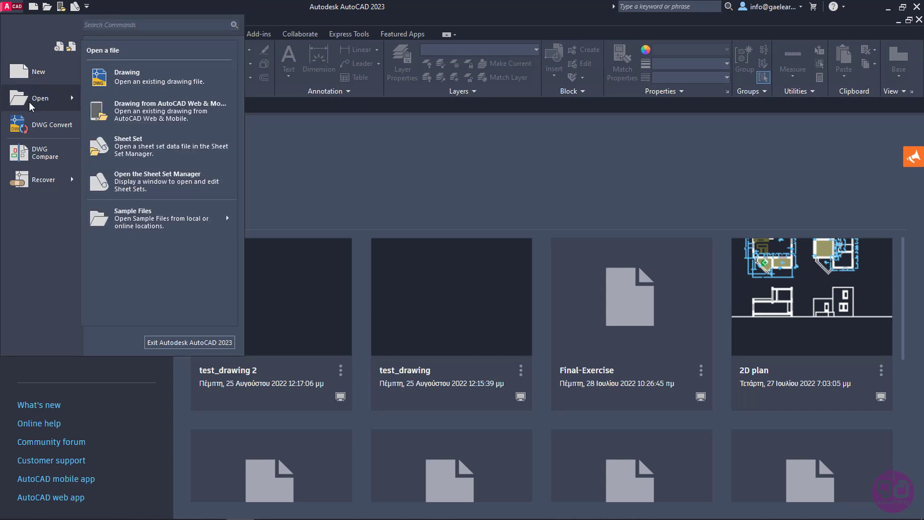
mouse_move(55, 104)
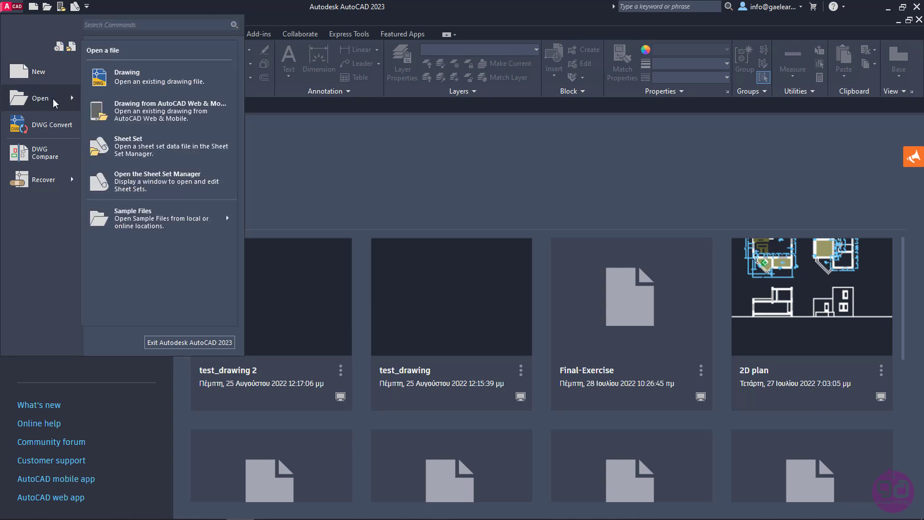
mouse_move(141, 77)
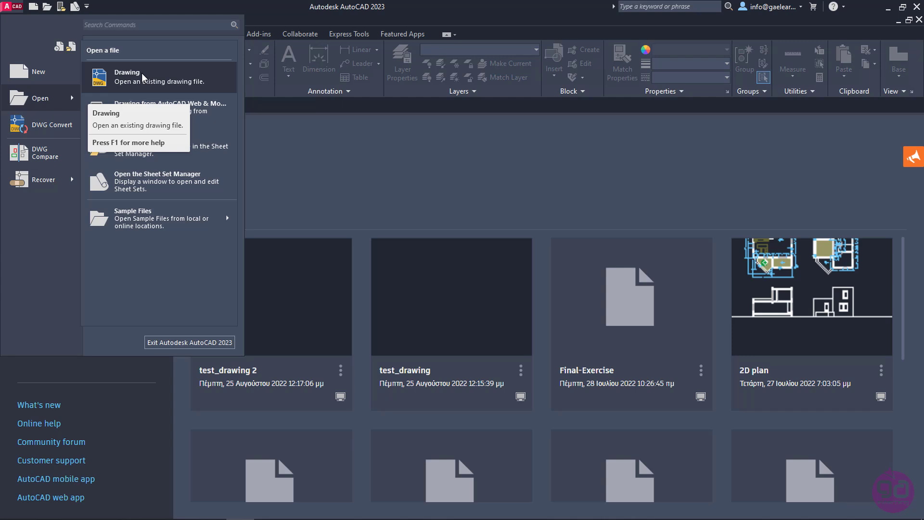
click(127, 77)
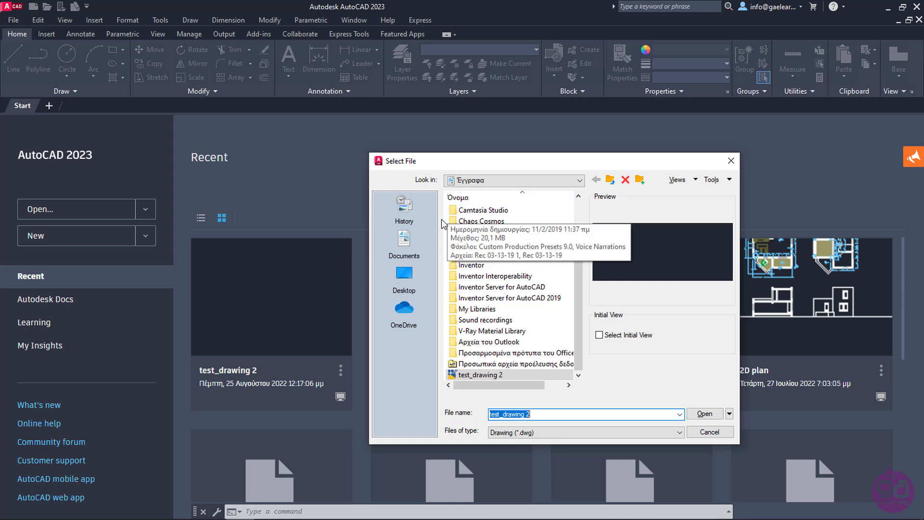
mouse_move(731, 161)
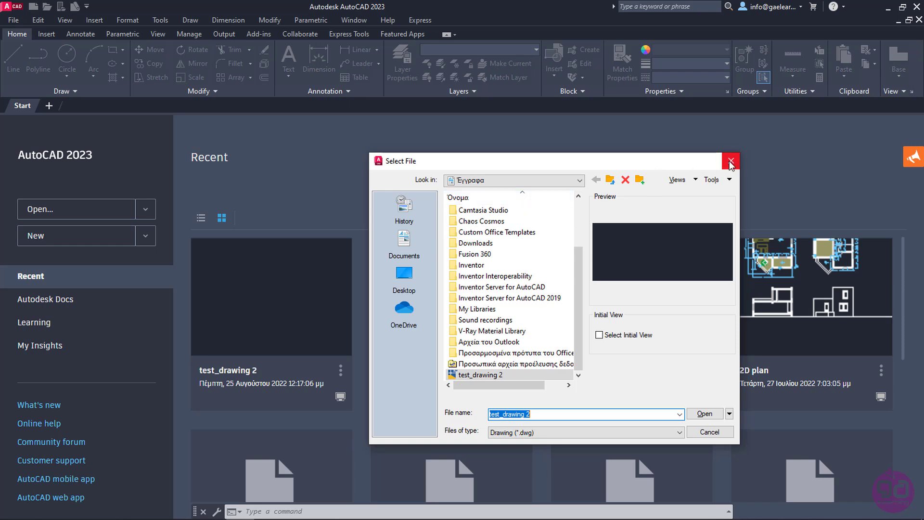
Reopen Select File, browse to the Desktop and open test_drawing.dwg.
click(730, 161)
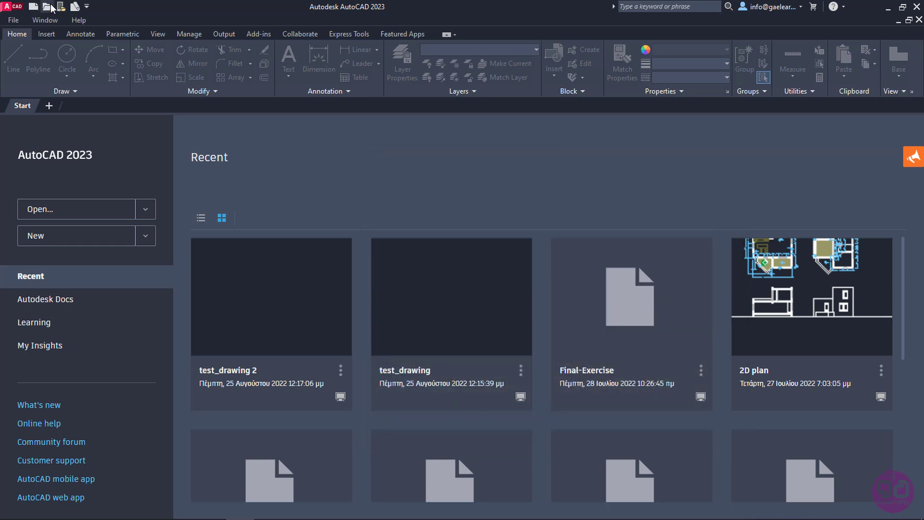
click(46, 6)
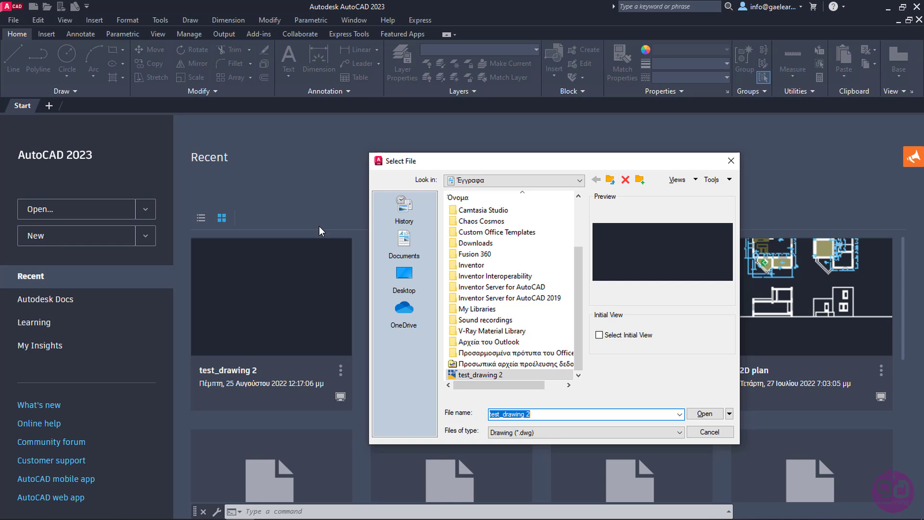
click(403, 276)
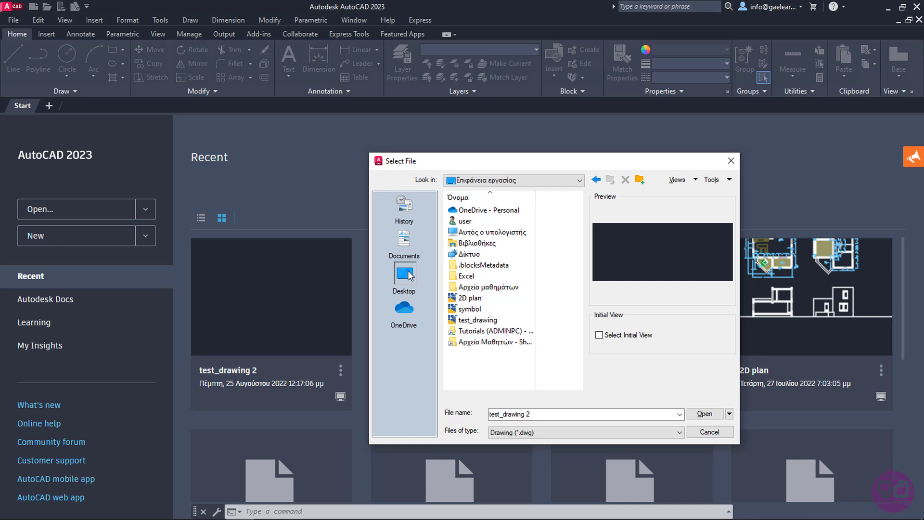
mouse_move(438, 391)
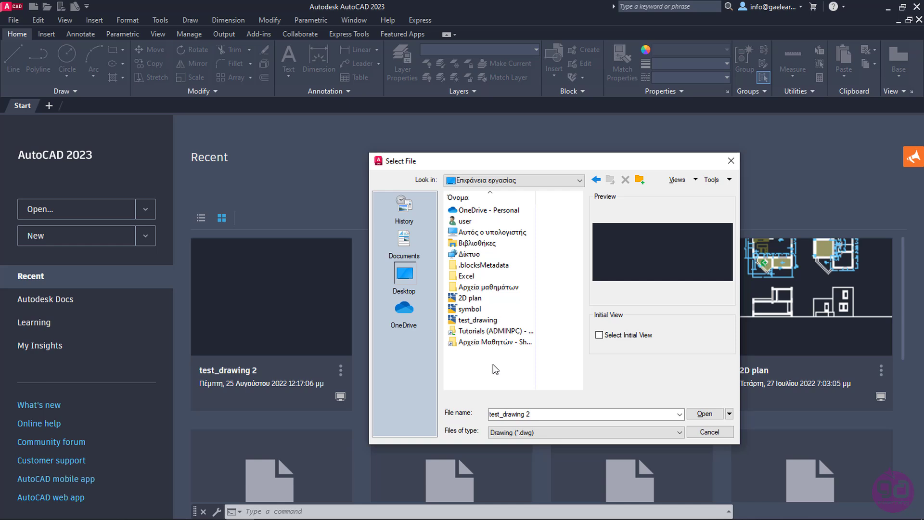
click(478, 320)
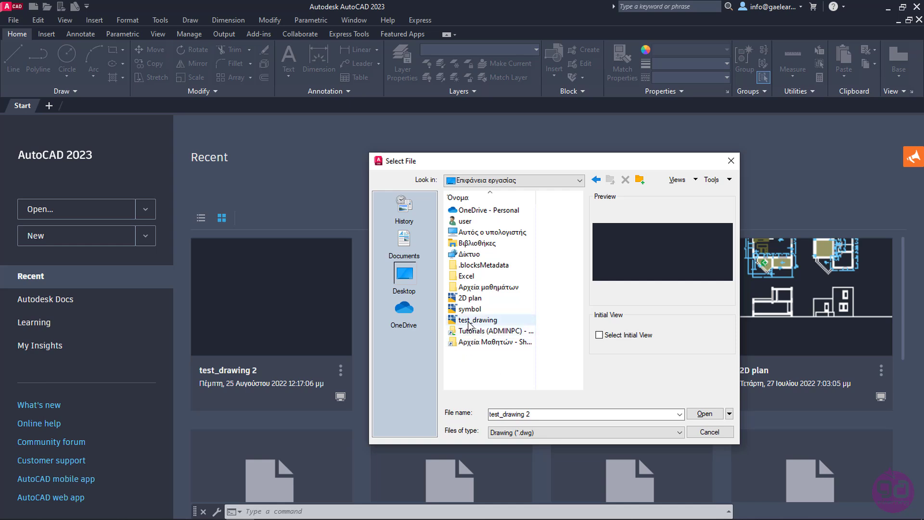
mouse_move(477, 320)
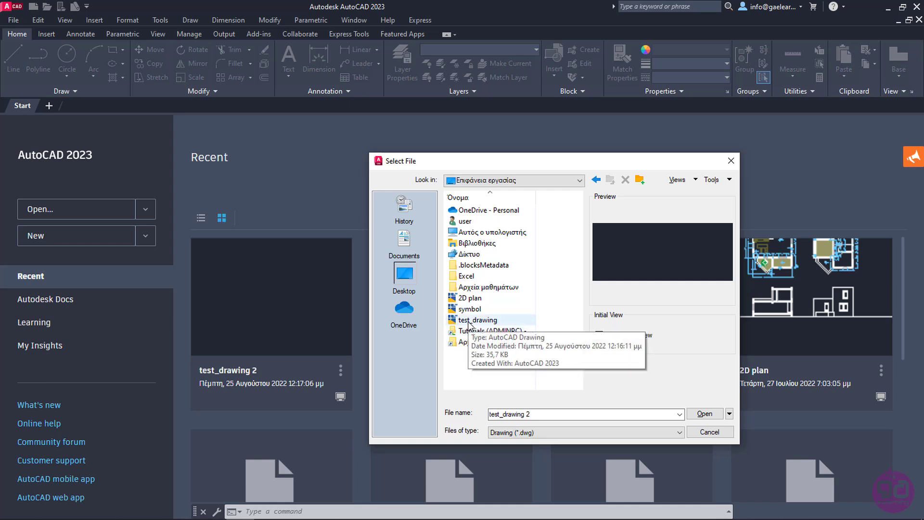
click(478, 319)
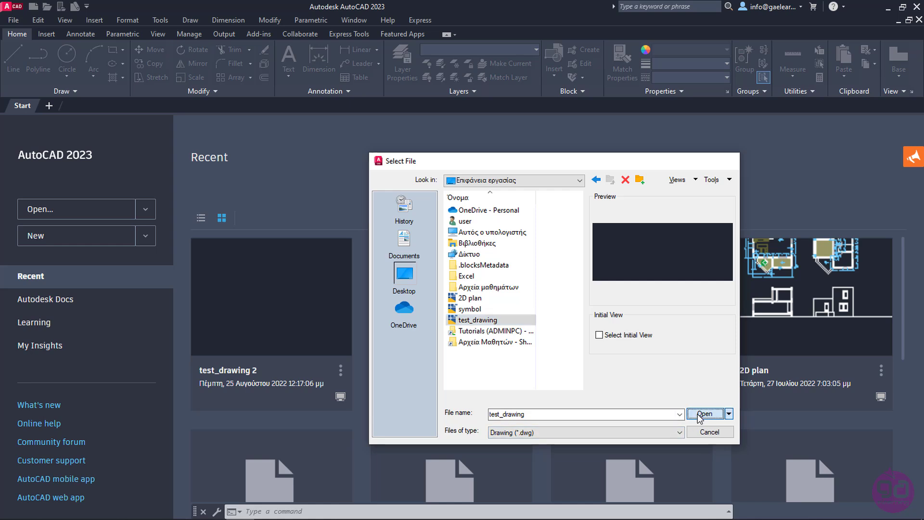
click(705, 414)
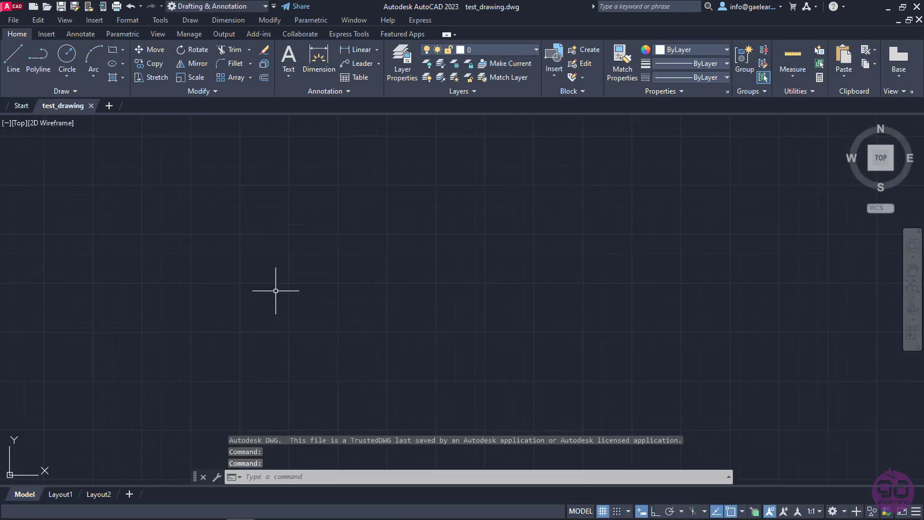